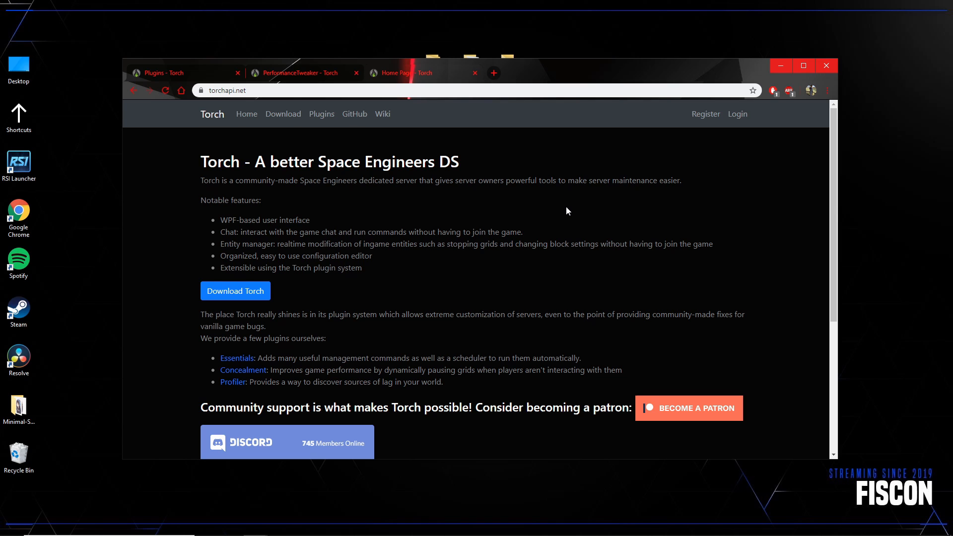
mouse_move(572, 71)
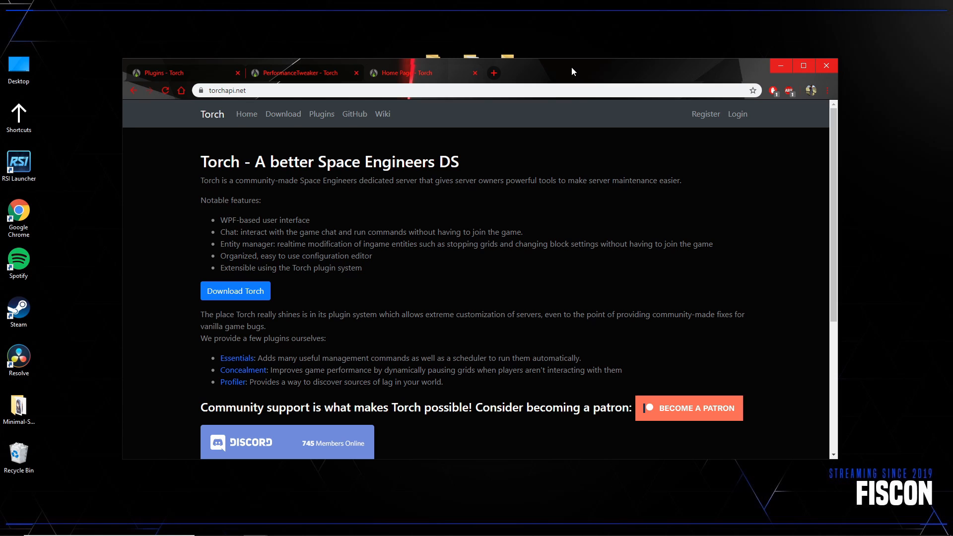
mouse_move(283, 113)
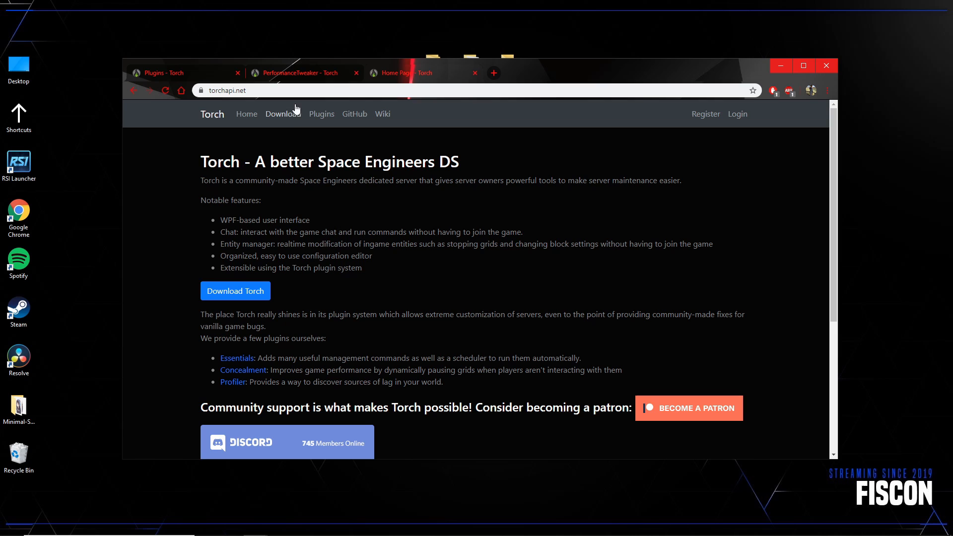
Download the latest Torch server build v1.3.1.109-master from the Torch download page.
click(280, 113)
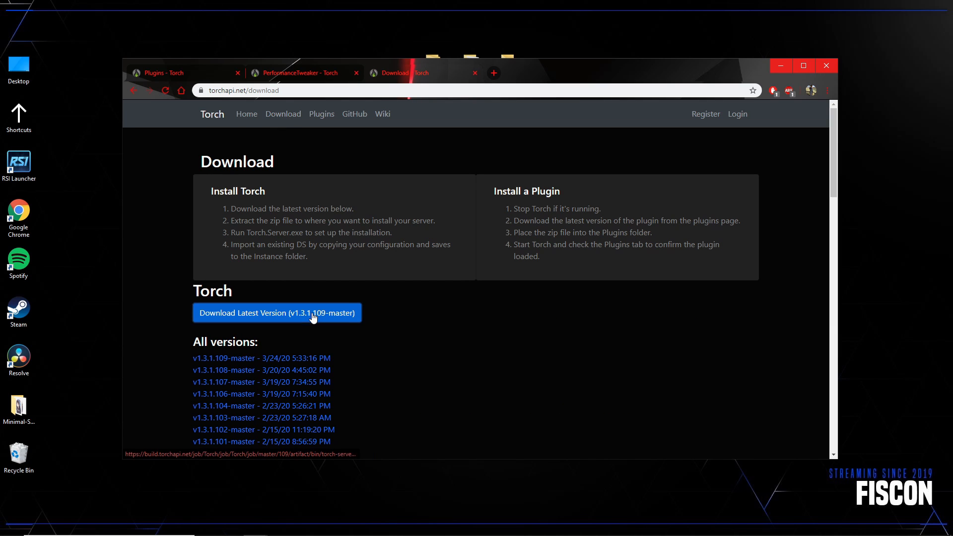
click(276, 313)
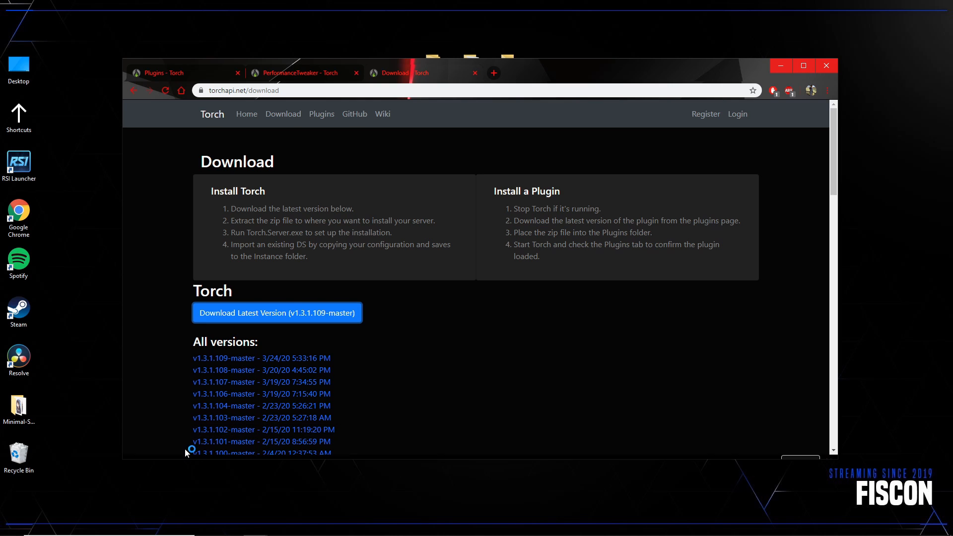
Open the downloaded torch-server zip in 7-Zip to list its 131 files.
click(276, 313)
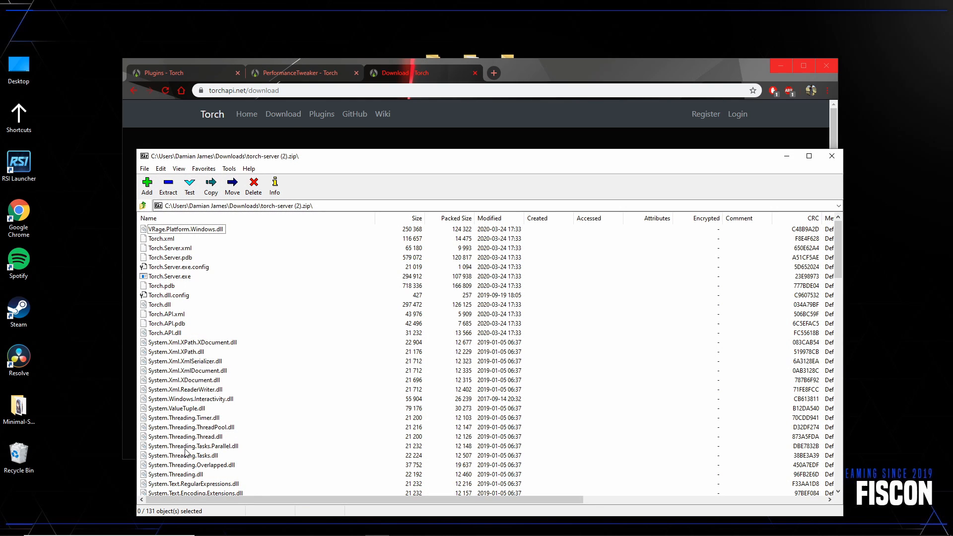
mouse_move(706, 16)
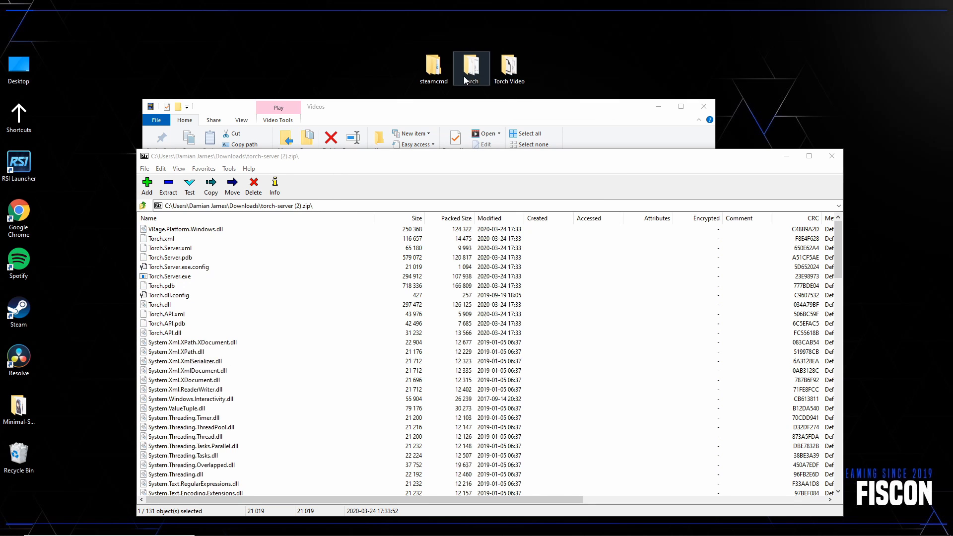
Run Torch.Server.exe from the extracted Torch Video folder so it starts downloading via SteamCMD.
double_click(508, 63)
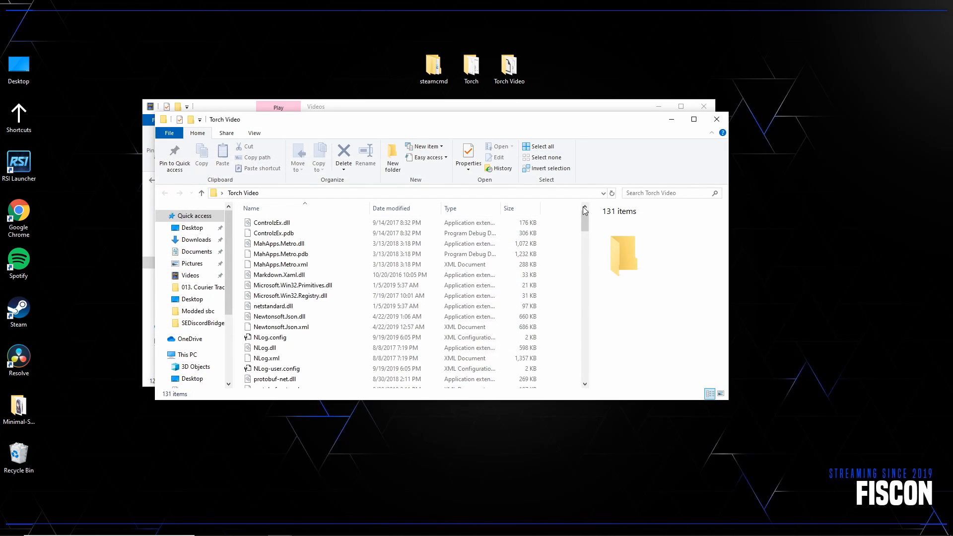
scroll(down, 3)
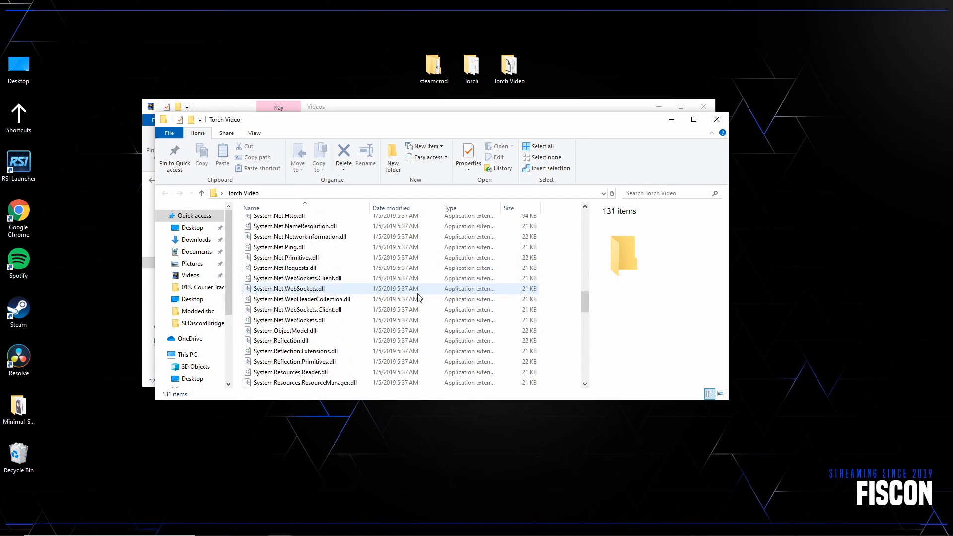
scroll(down, 3)
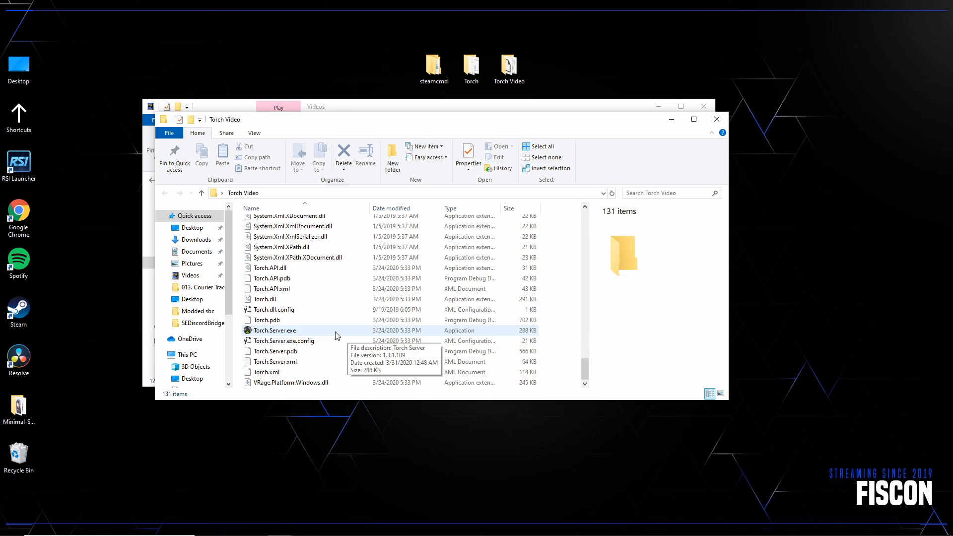
click(274, 329)
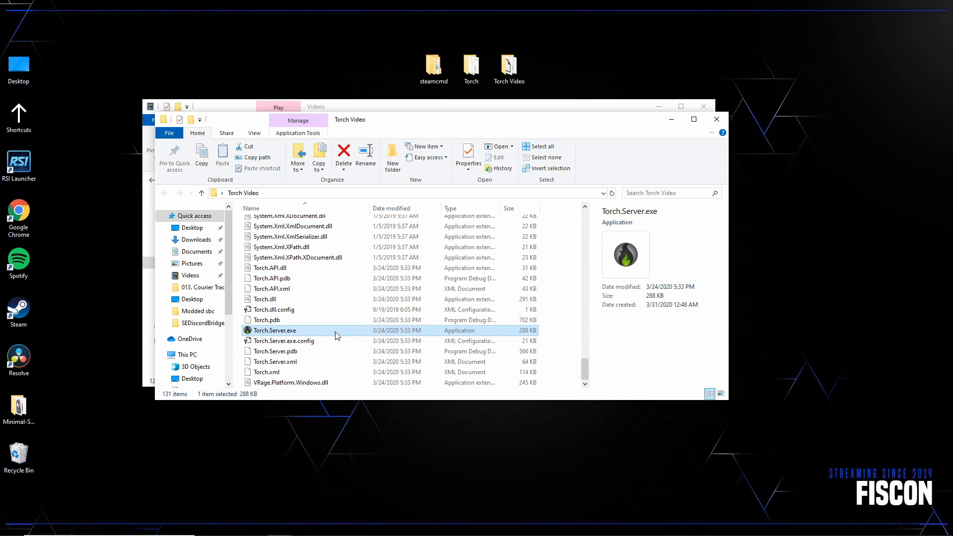
double_click(275, 329)
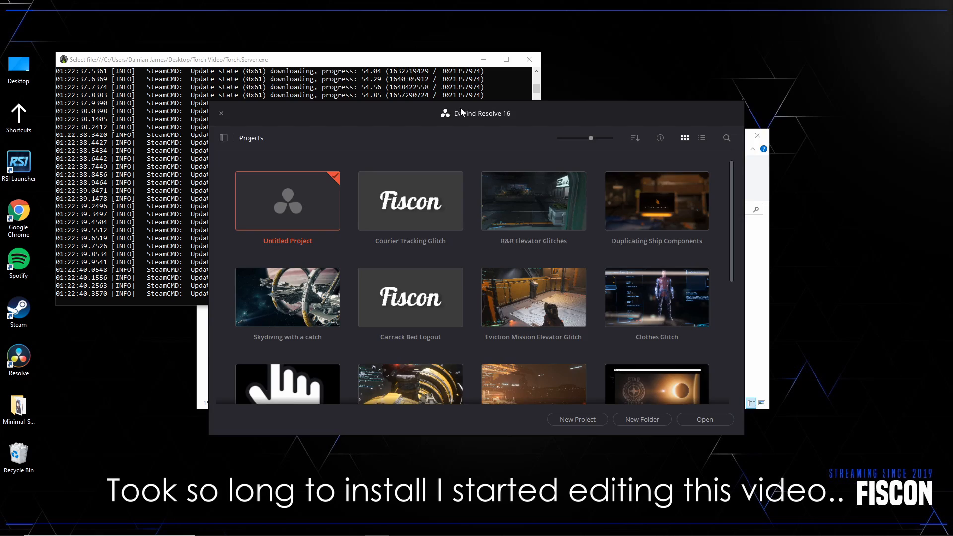
Open the Untitled Project from the DaVinci Resolve Project Manager.
double_click(287, 201)
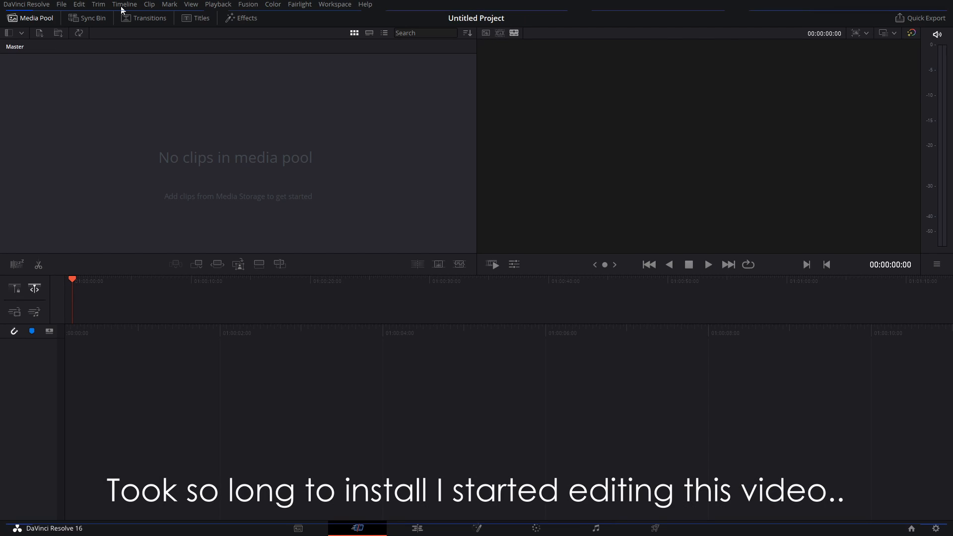
click(61, 4)
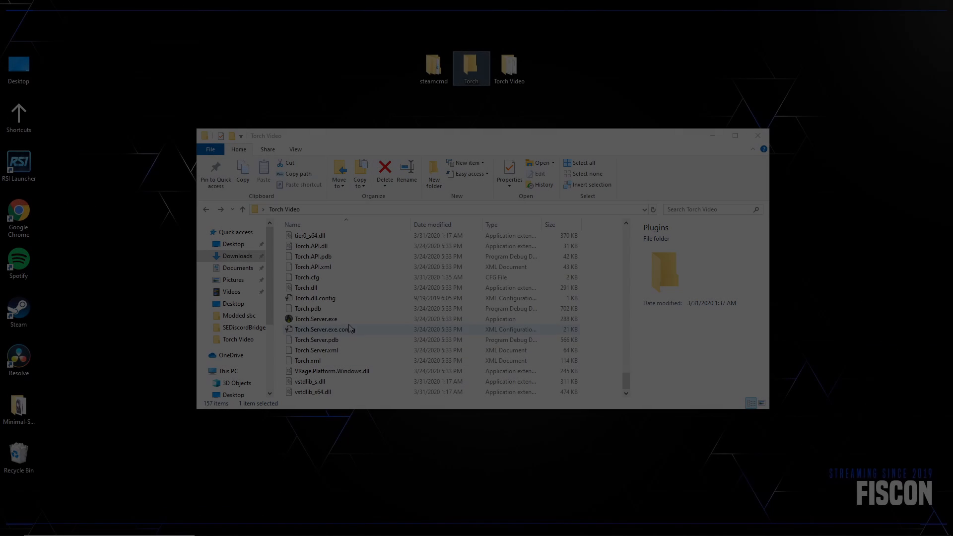
Relaunch Torch.Server.exe from the Torch Video folder until the server window finishes startup.
click(316, 318)
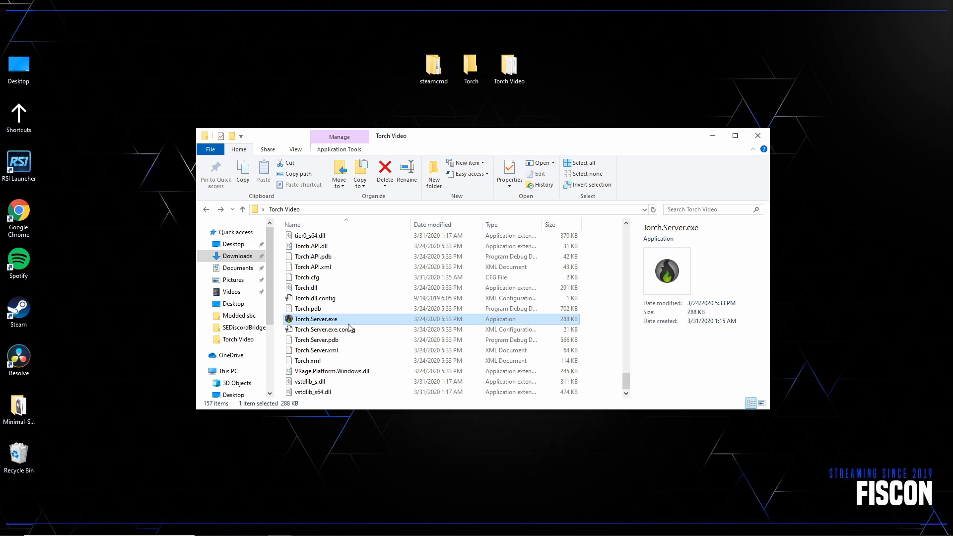
mouse_move(361, 320)
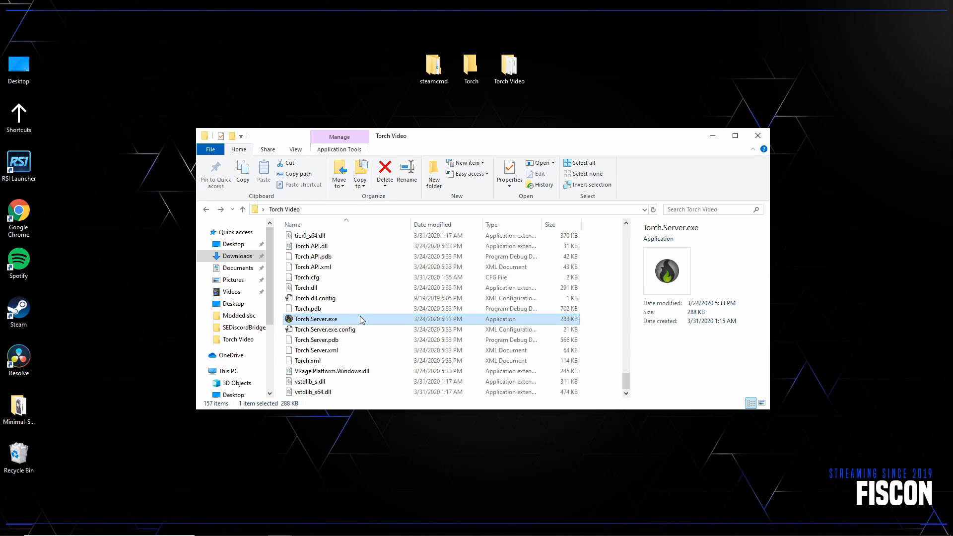
double_click(315, 319)
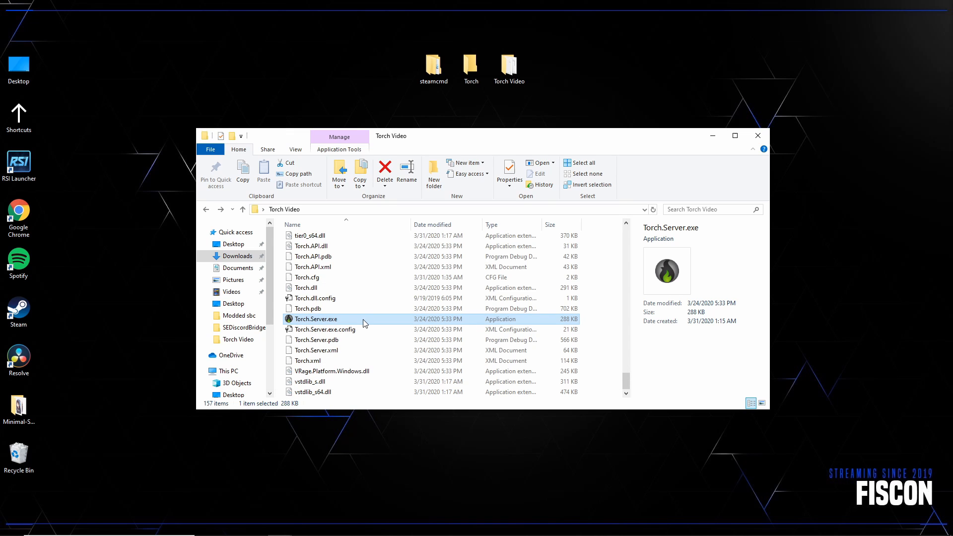
double_click(316, 319)
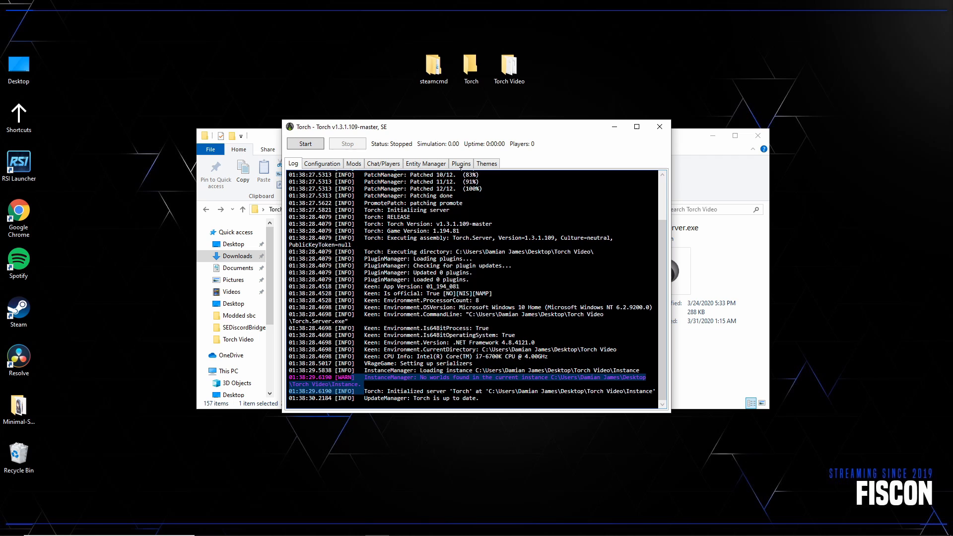
Download PerformanceTweaker from Torch's online plugin catalogue and confirm the success message.
click(460, 164)
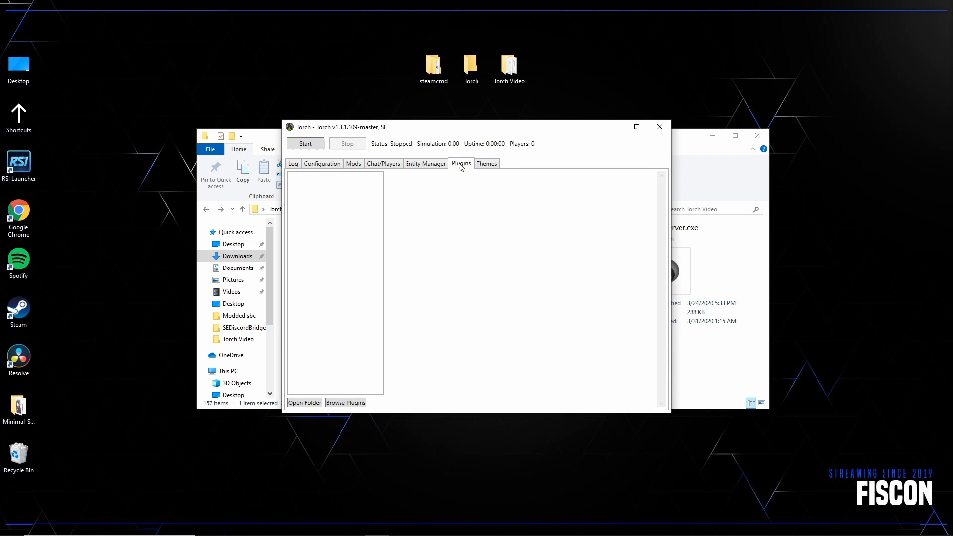
click(345, 402)
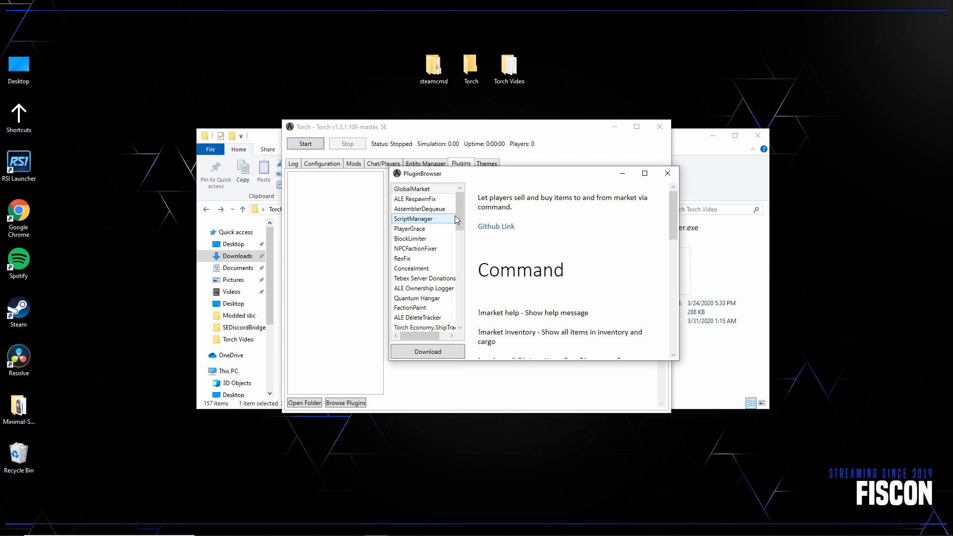
click(422, 308)
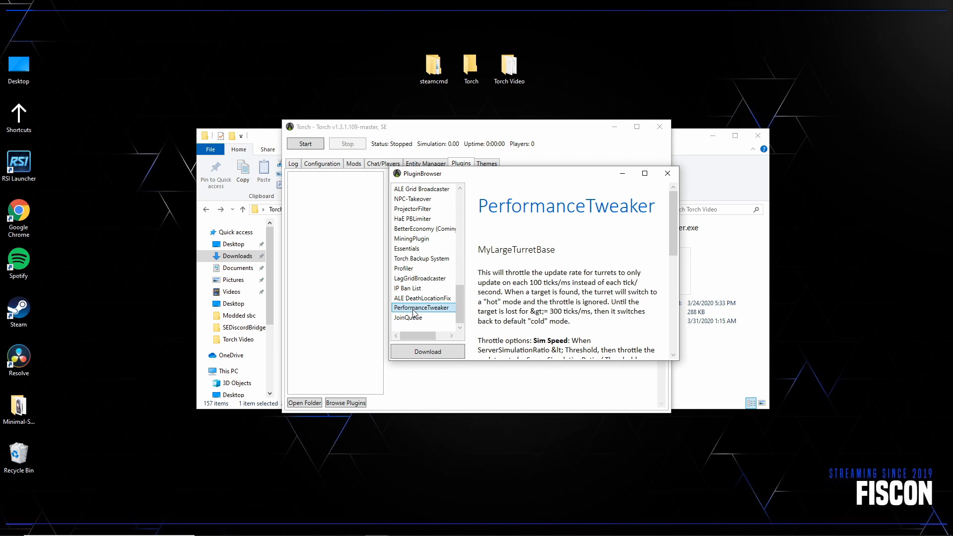
scroll(down, 3)
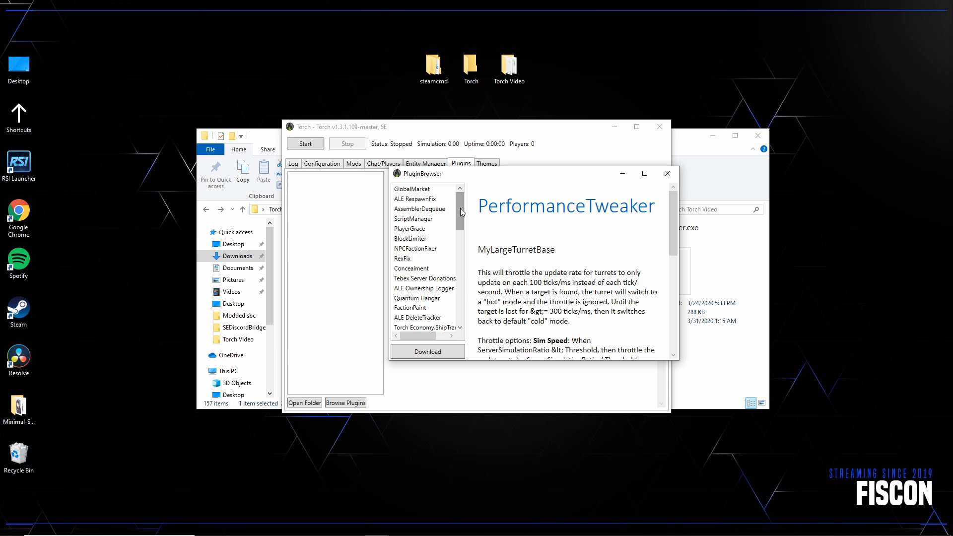
mouse_move(458, 217)
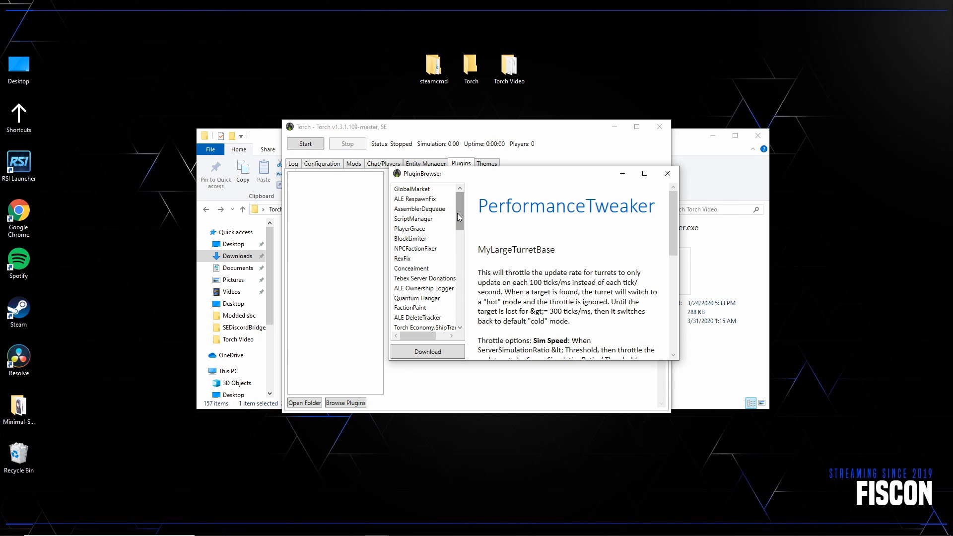
click(427, 351)
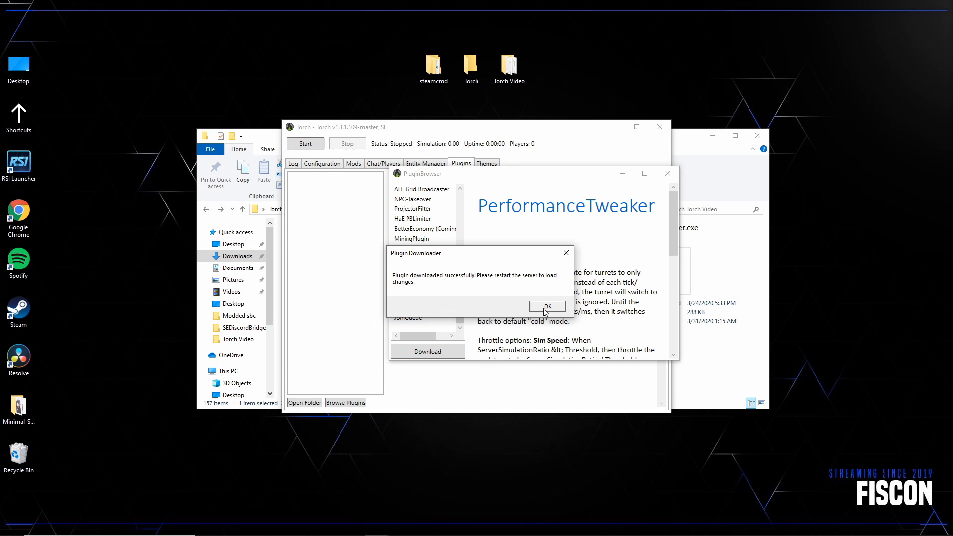
click(546, 305)
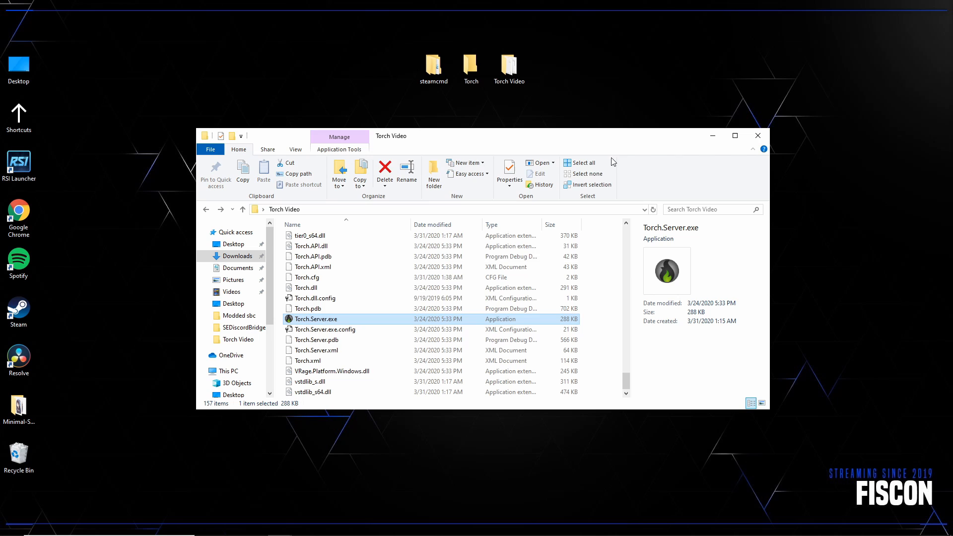
Restart Torch.Server.exe and view PerformanceTweaker 1.0.5 with its turret throttle settings under Plugins.
double_click(315, 319)
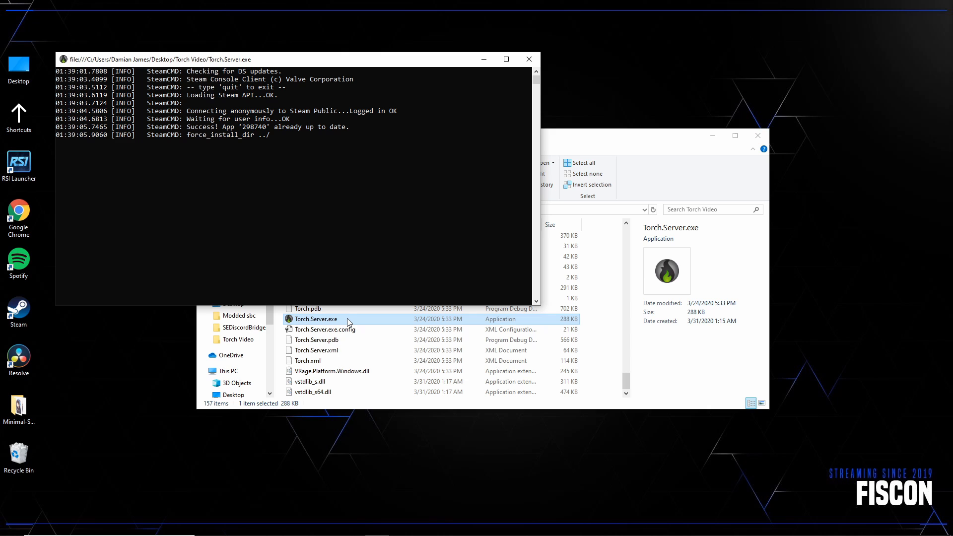
double_click(316, 318)
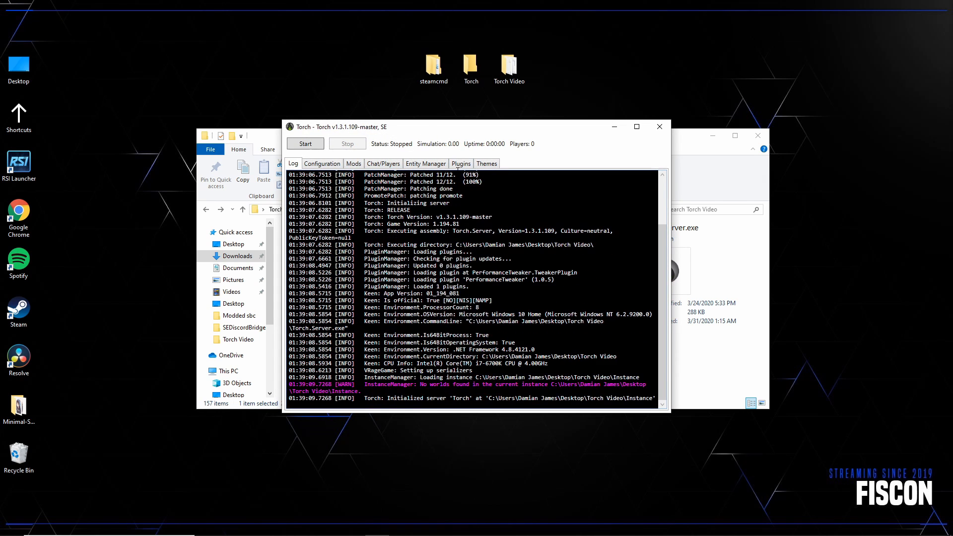
click(461, 163)
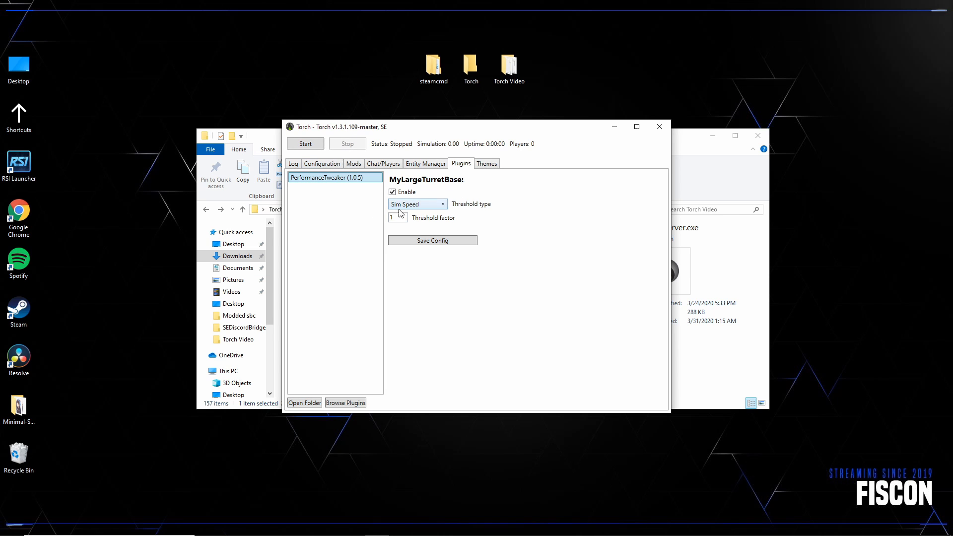
Set the turret Threshold factor to 0.9 and close the Torch server window.
click(394, 217)
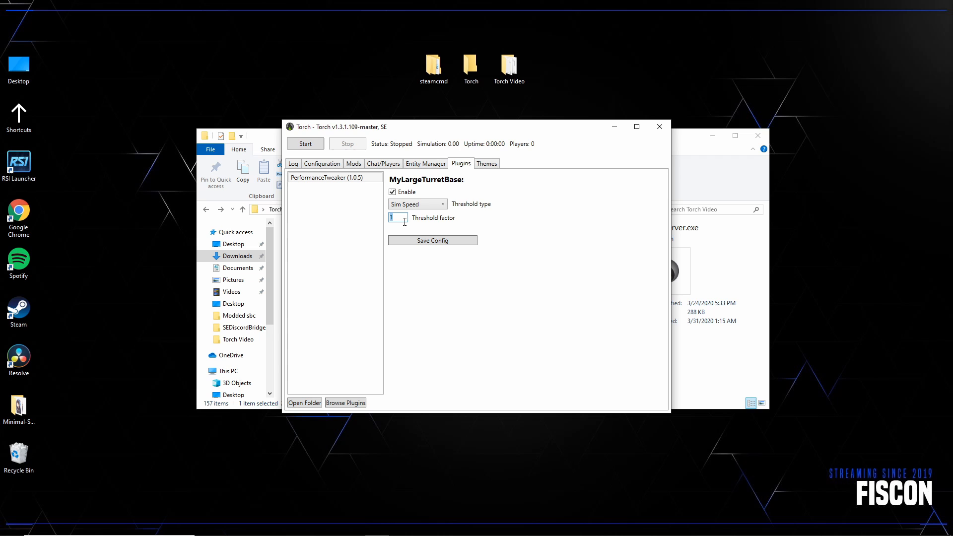
text(9)
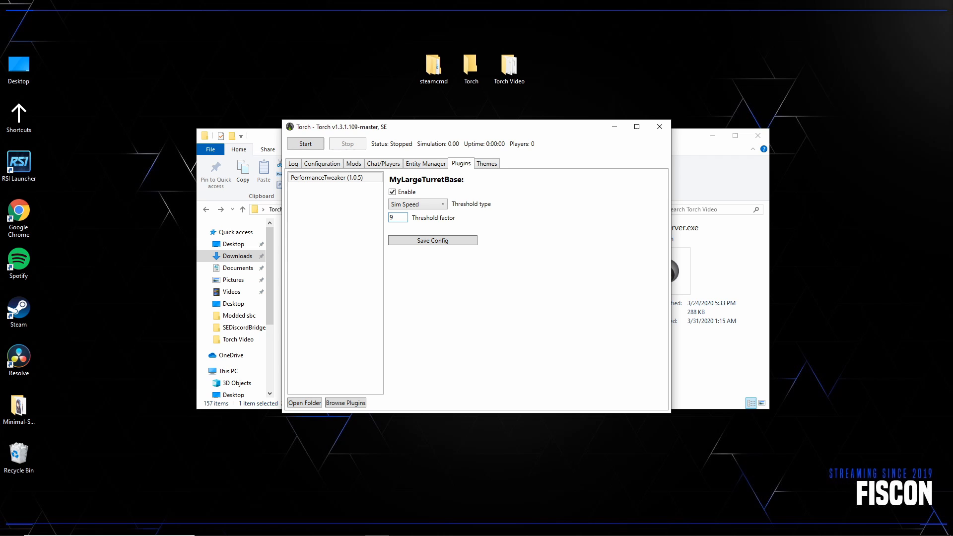
text(.9)
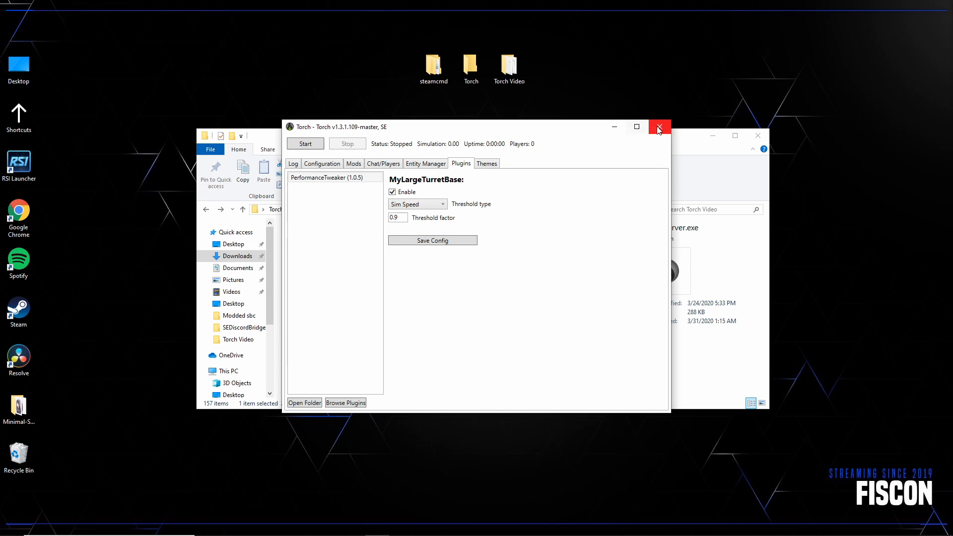
click(659, 126)
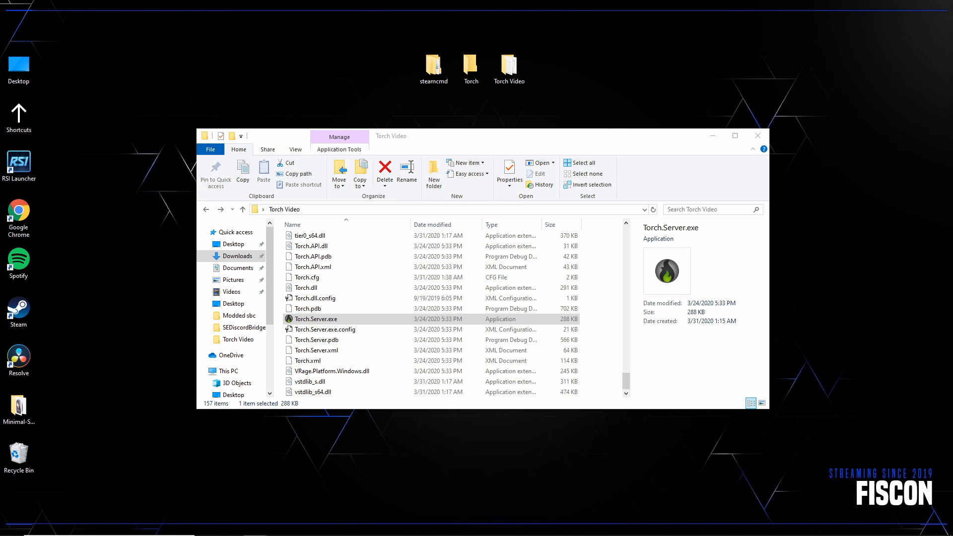
Launch FileZilla and connect to the saved Space Engineers site, listing its root directory.
click(10, 526)
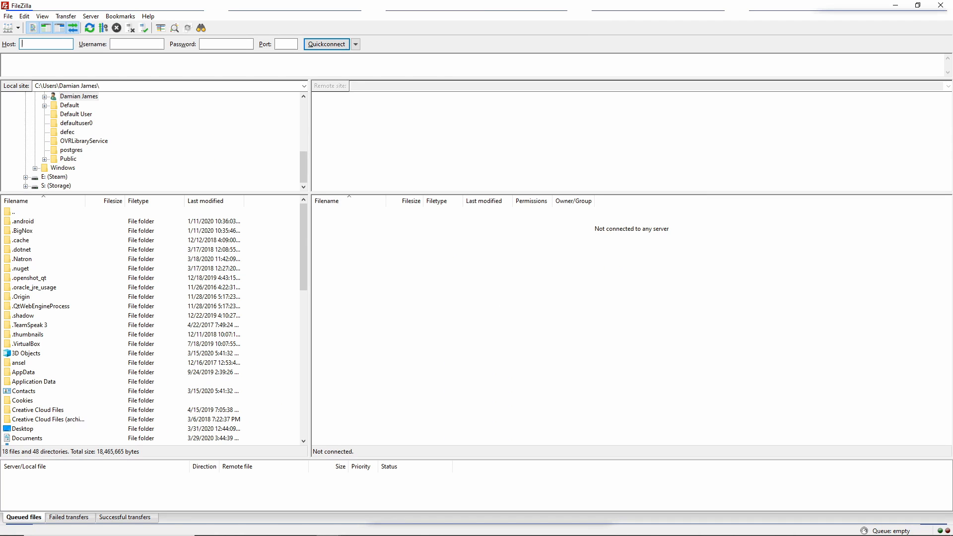
mouse_move(230, 11)
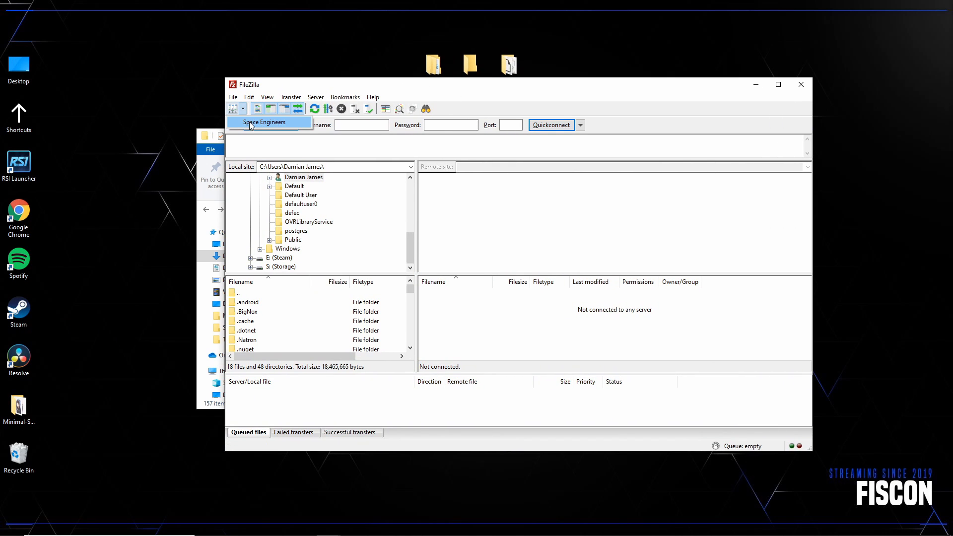
click(264, 122)
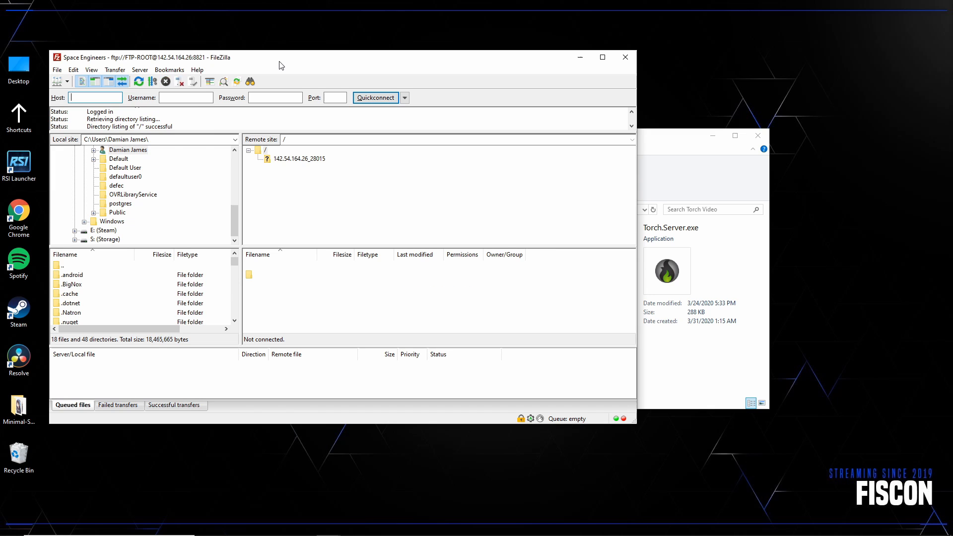
Open the remote 142.54.164.26_28015 server folder and locate Torch.cfg.
double_click(296, 159)
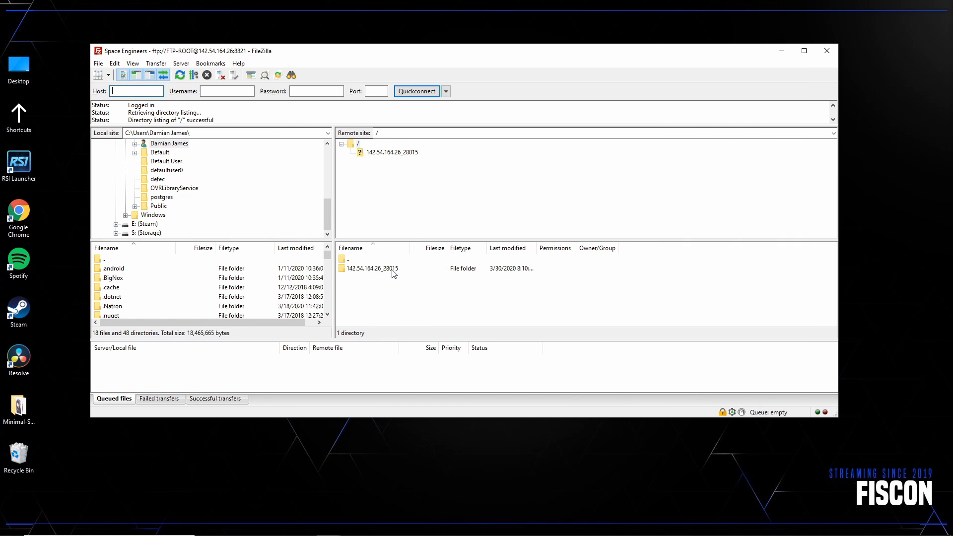
double_click(372, 268)
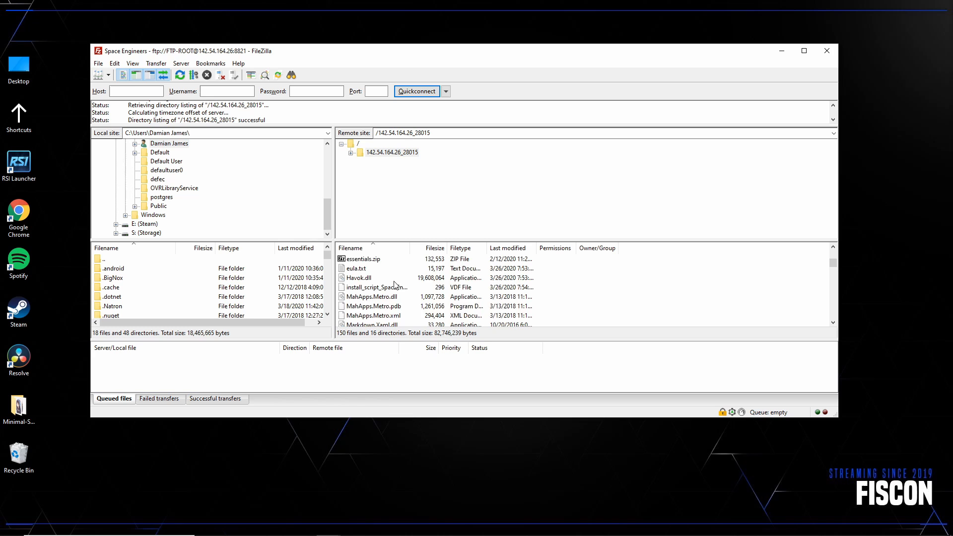
scroll(down, 3)
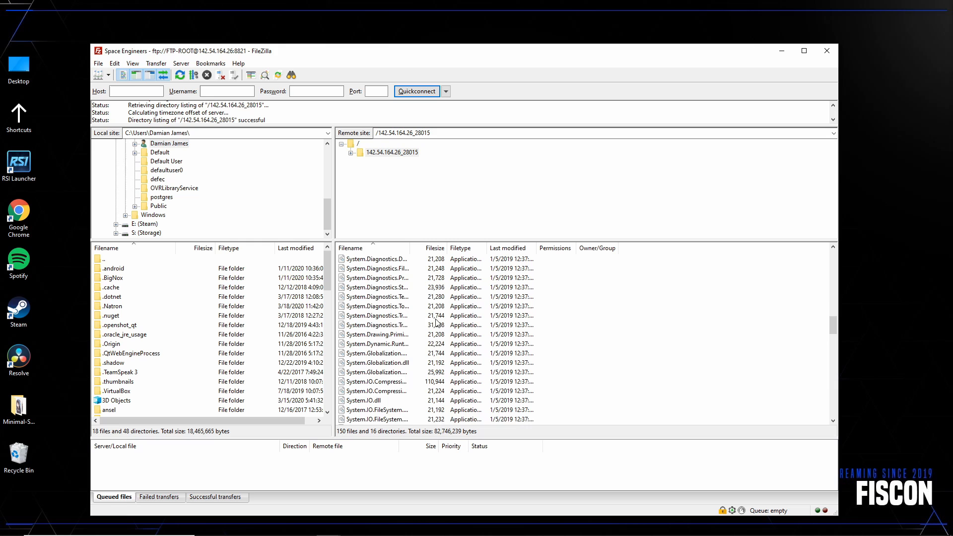
scroll(down, 3)
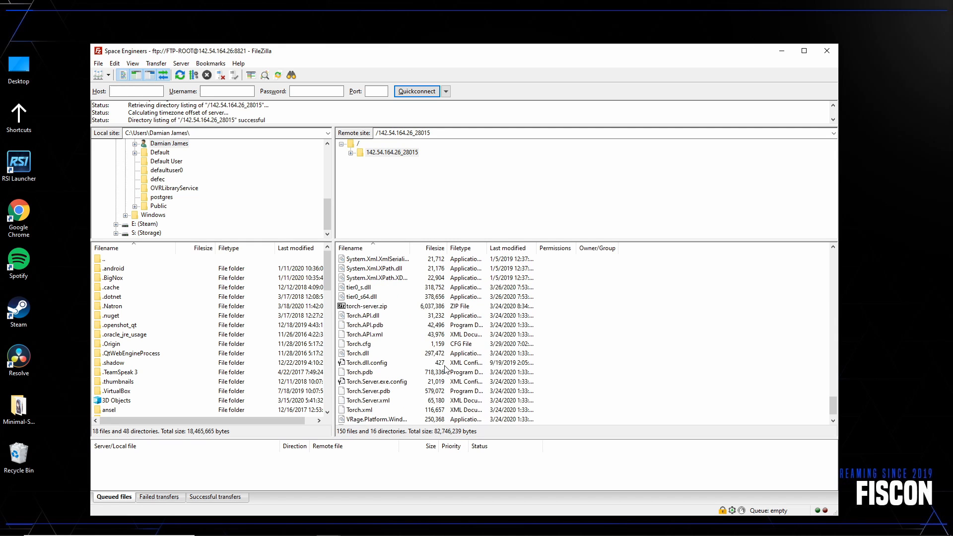
scroll(down, 3)
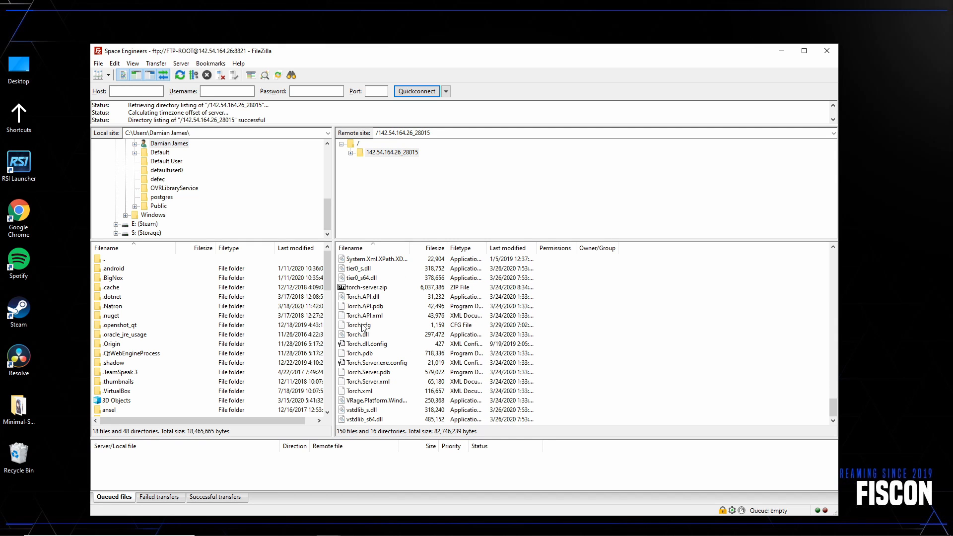
Download the remote Torch.cfg via View/Edit for local editing.
right_click(359, 325)
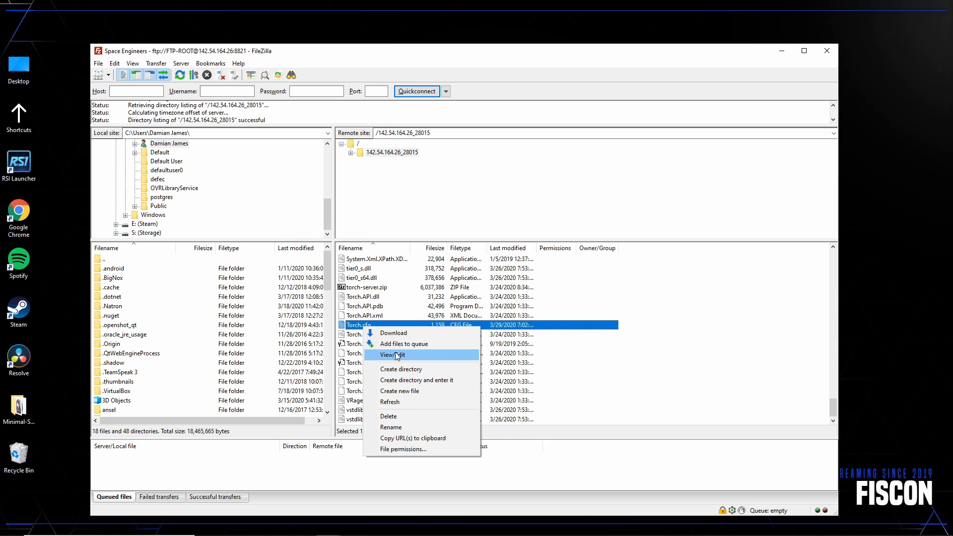
click(394, 354)
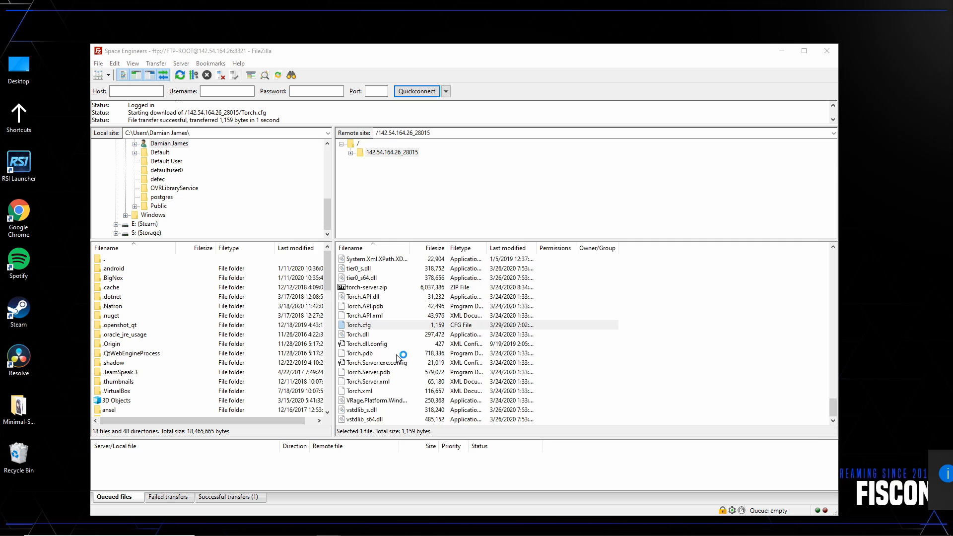
Start a fourth, empty <guid></guid> entry after the last plugin guid in Torch.cfg.
double_click(357, 324)
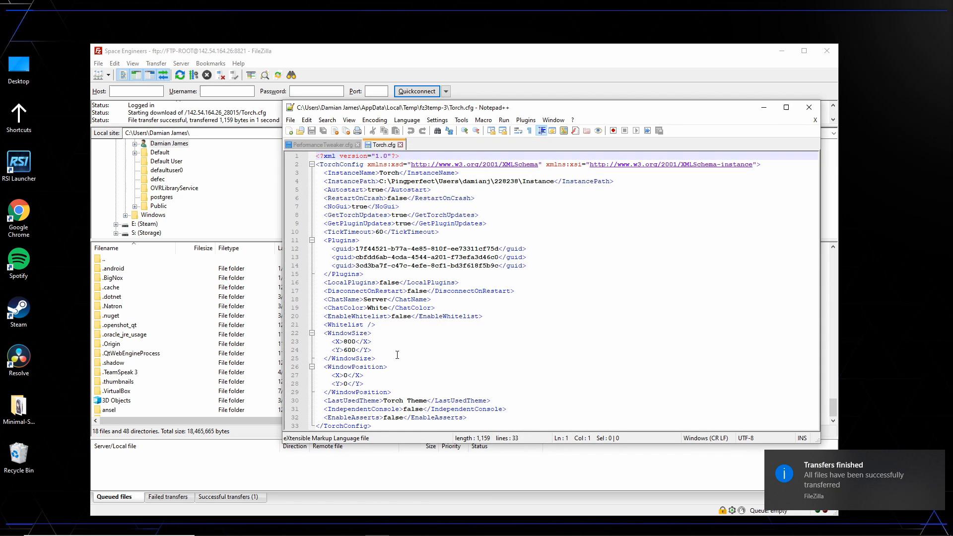
mouse_move(346, 227)
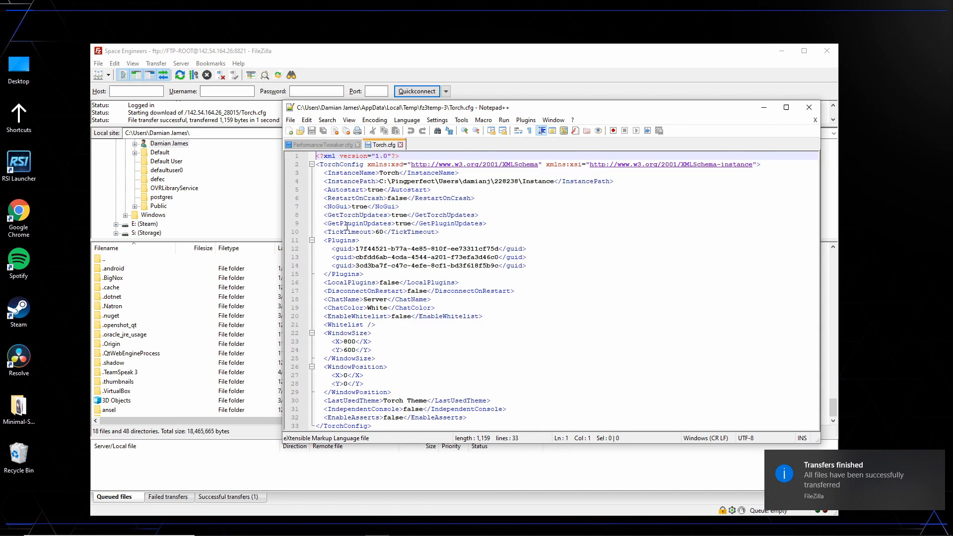
click(341, 240)
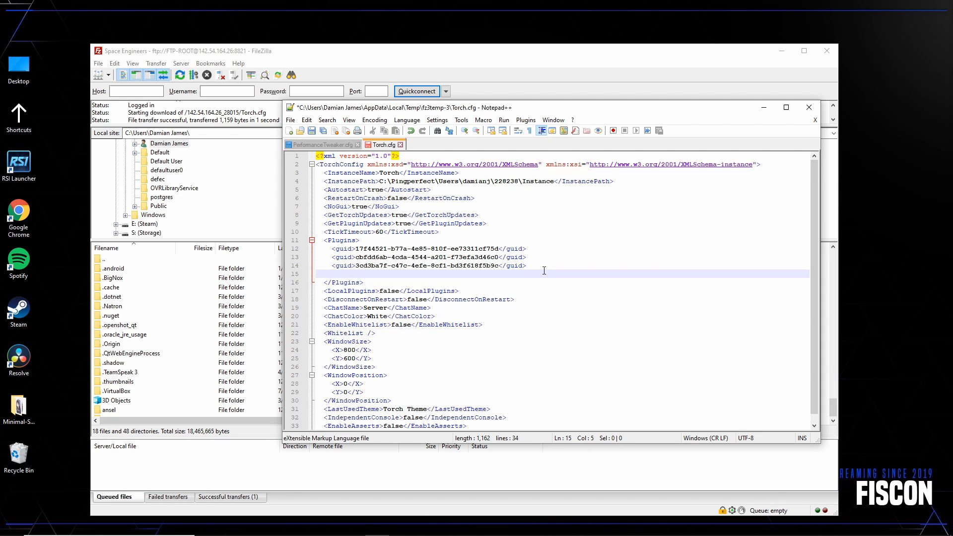
text(<guid>)
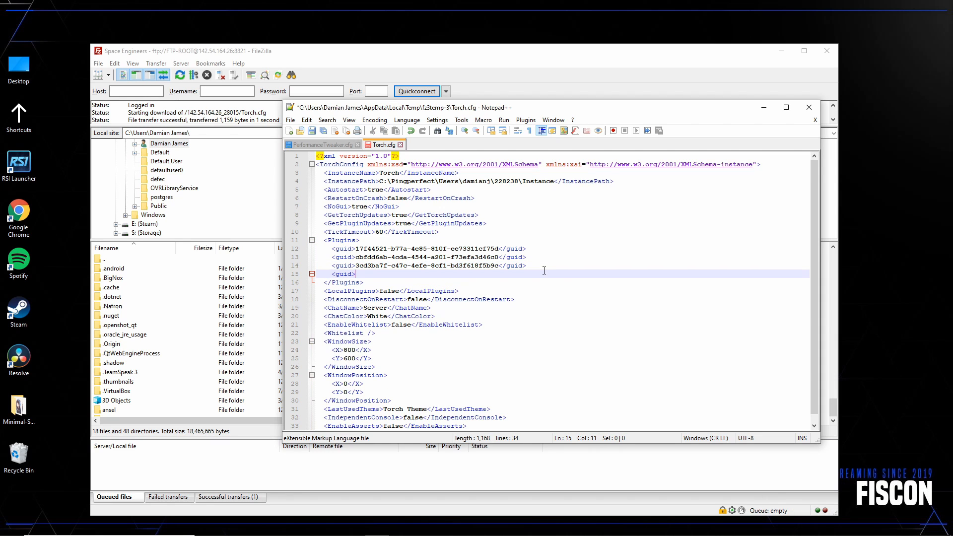
text(</guid>)
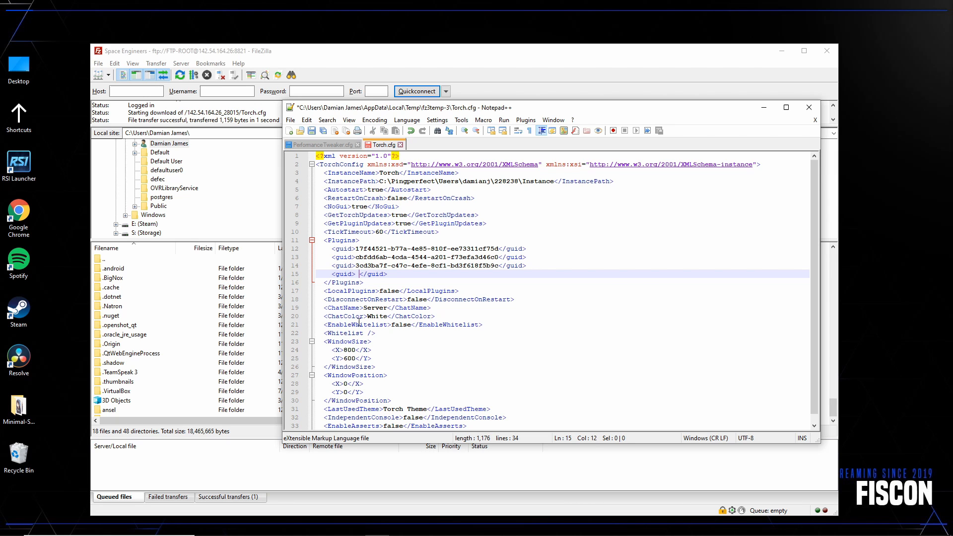
mouse_move(255, 526)
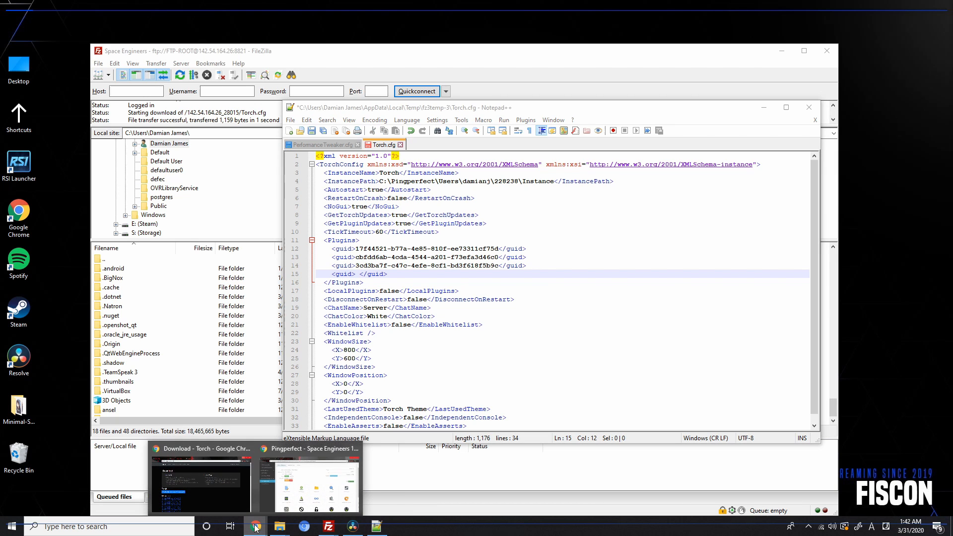
Copy PerformanceTweaker's GUID f9470106-fad3-468f-ad60-82371c4764d3 from its torchapi.net page address.
click(199, 487)
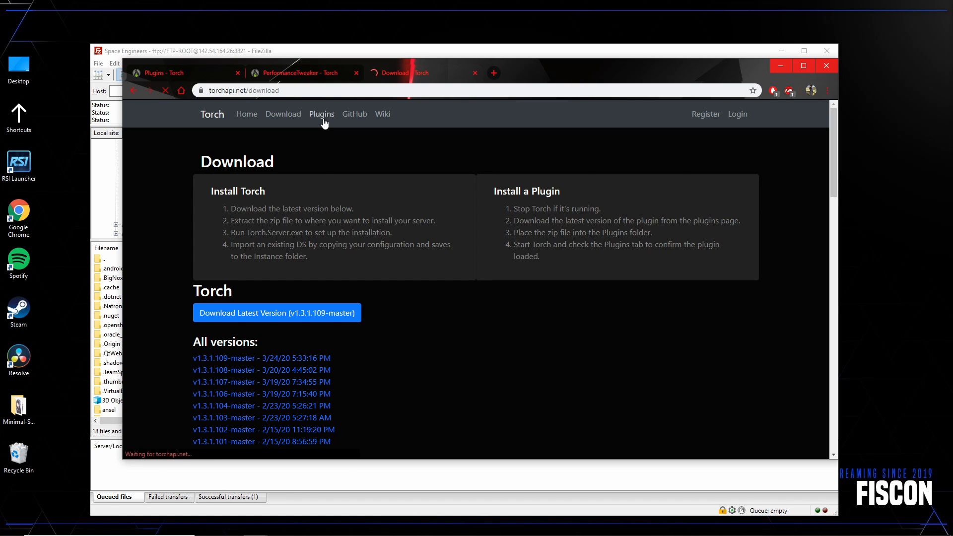
click(320, 114)
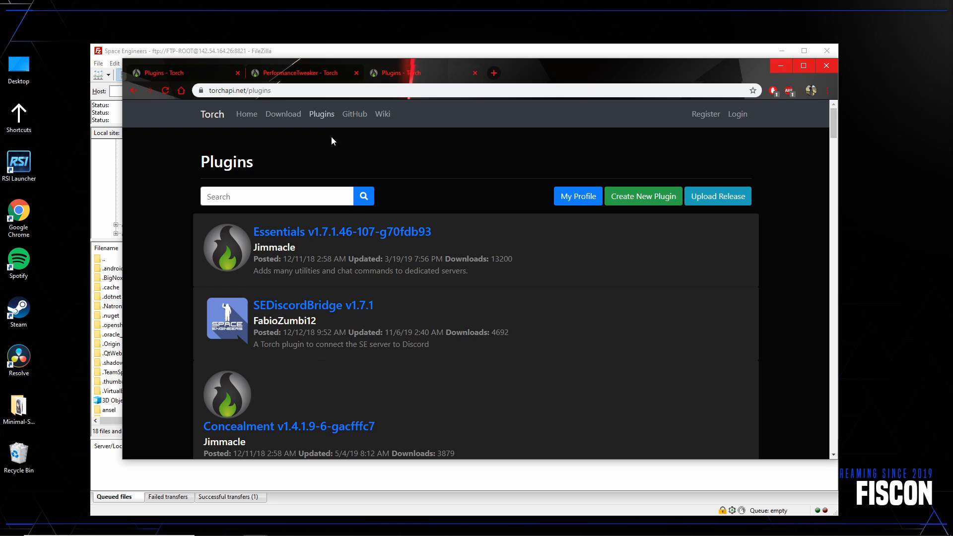
scroll(down, 3)
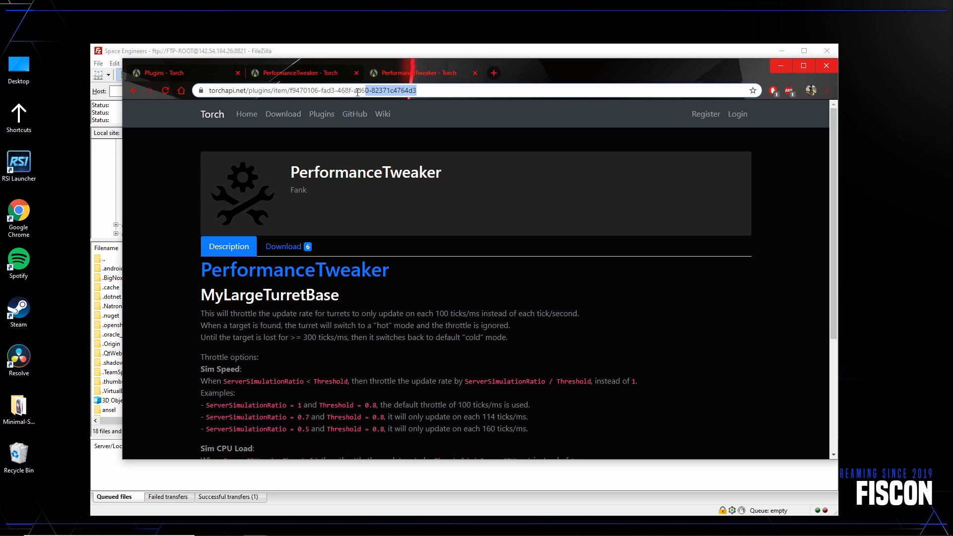
right_click(358, 90)
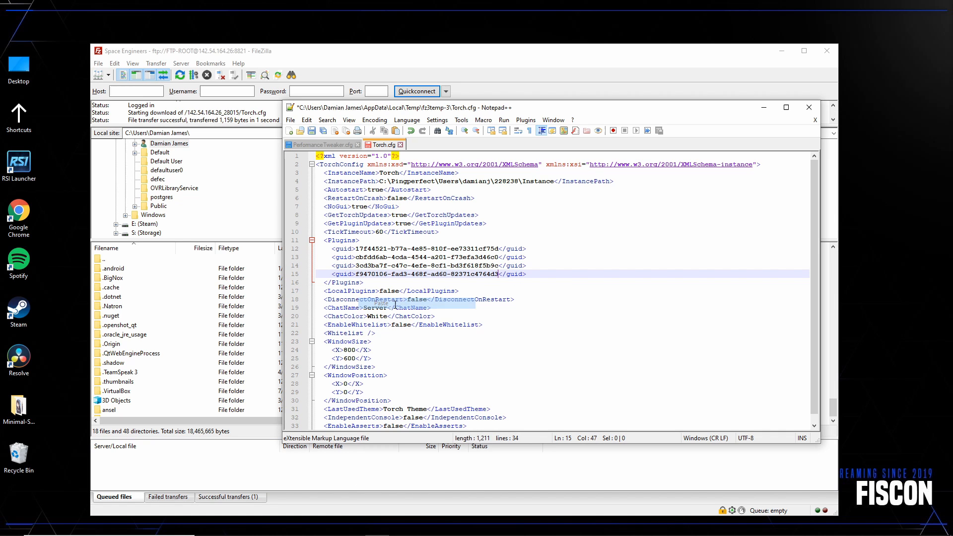
Save Torch.cfg and confirm FileZilla's prompt to upload the changed file to the server.
click(307, 120)
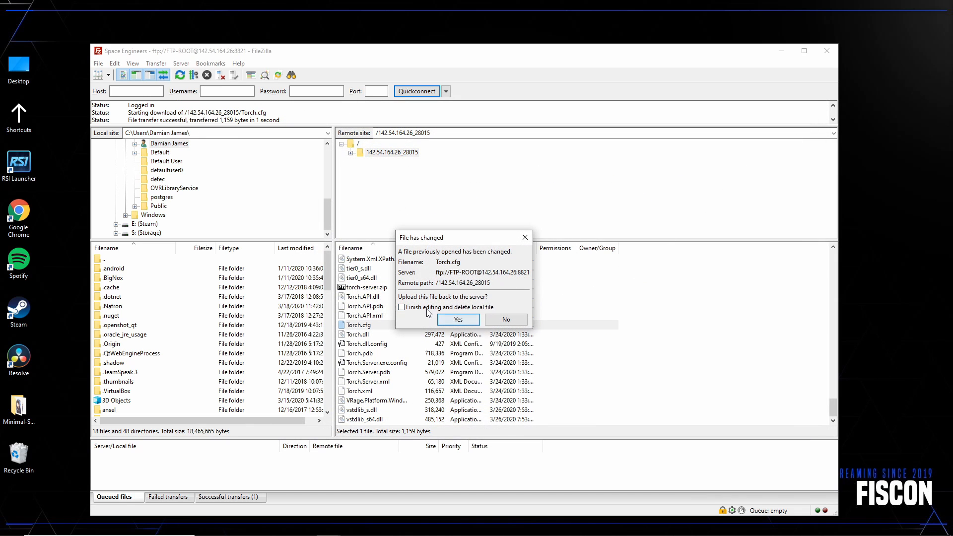
click(457, 319)
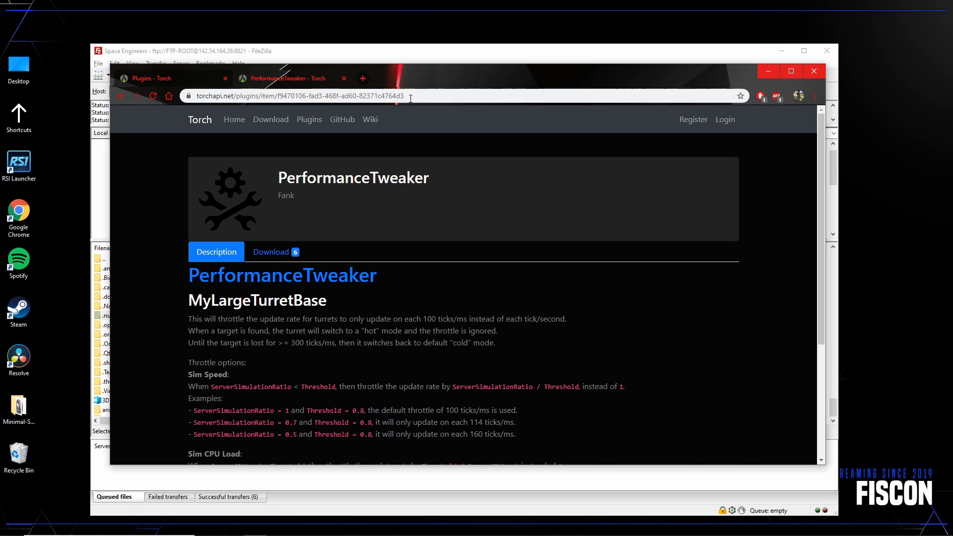
Close the Torch.cfg editor and show the local Torch Video\Plugins folder with PerformanceTweaker.zip.
click(271, 251)
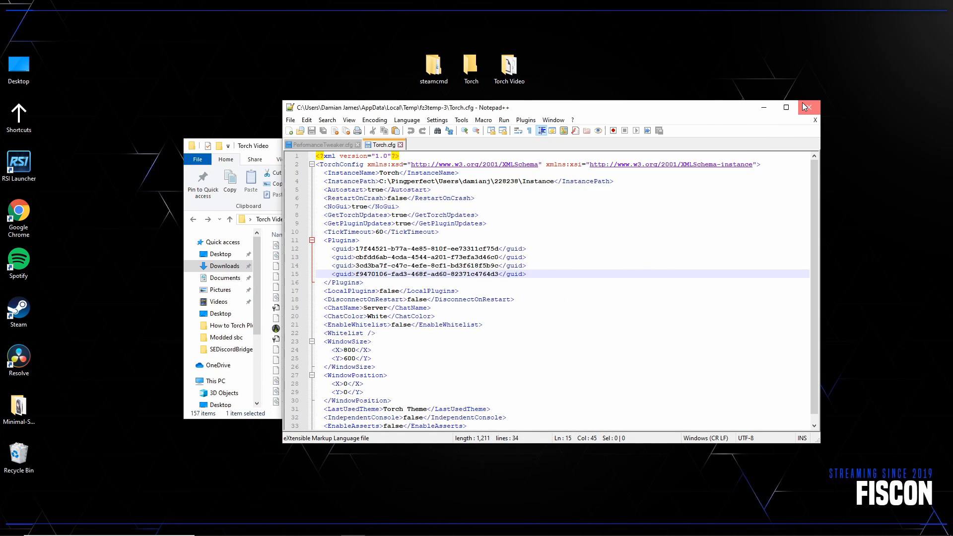
click(809, 107)
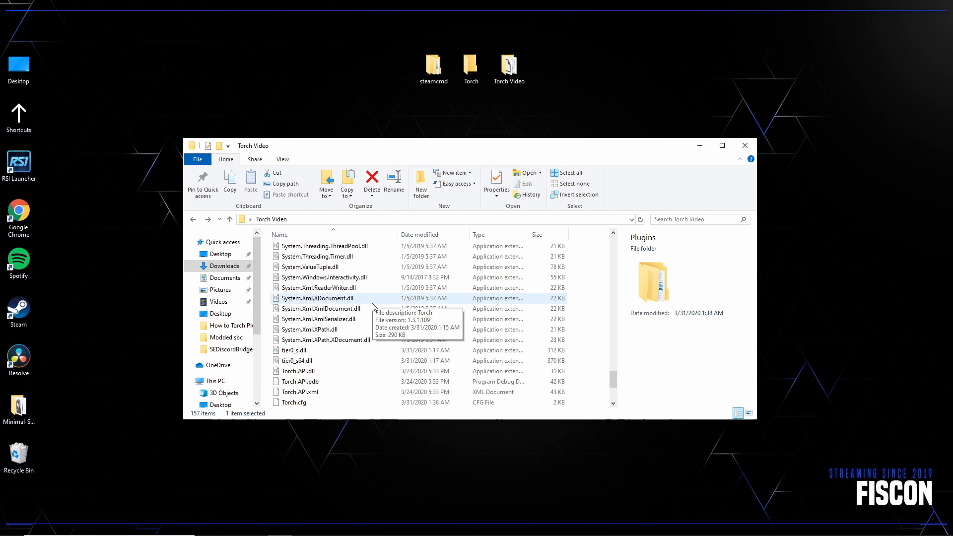
scroll(up, 3)
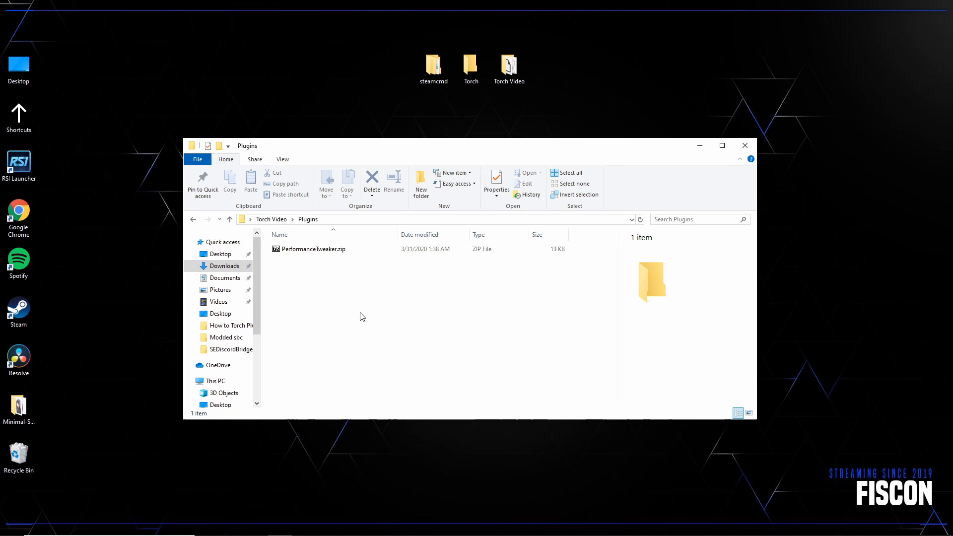
mouse_move(342, 275)
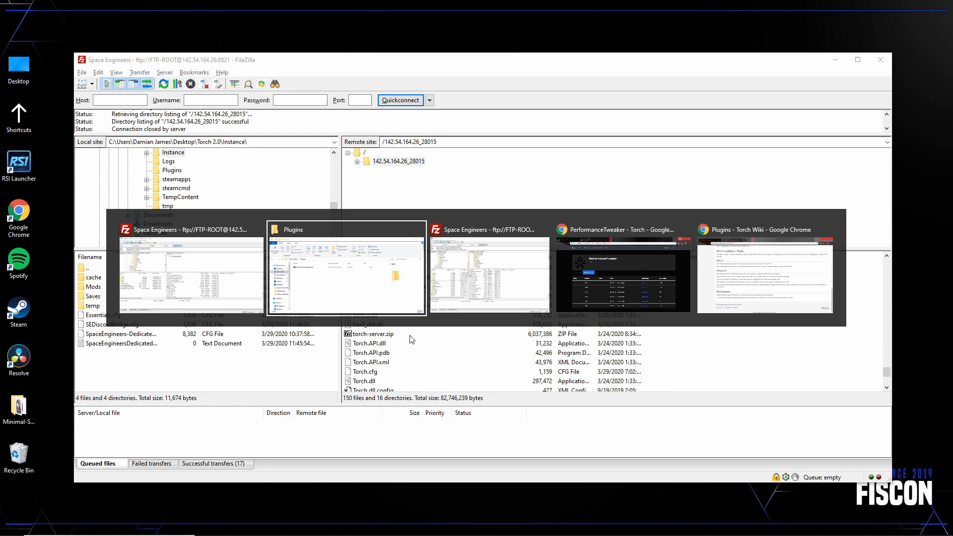
Enter the server's Plugins folder in FileZilla to receive PerformanceTweaker.zip.
click(346, 274)
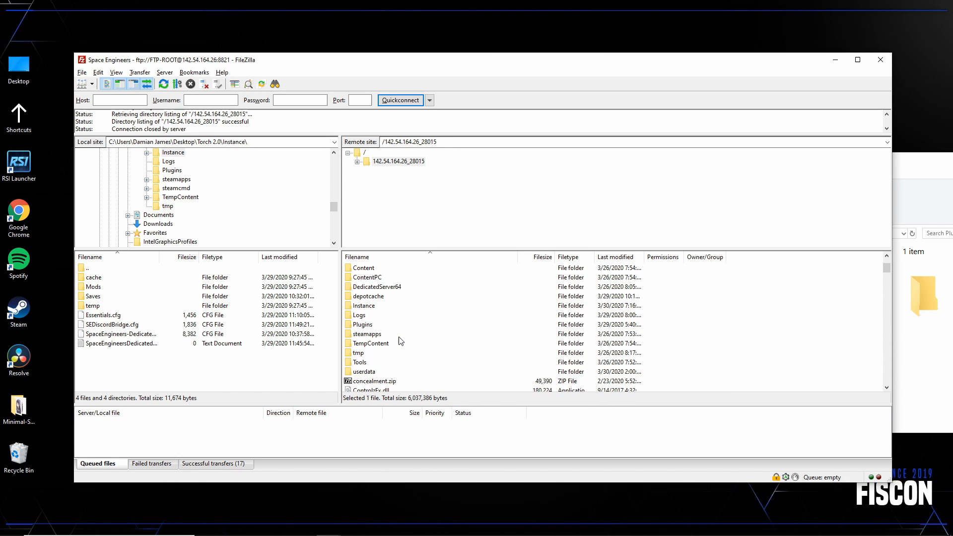
click(363, 324)
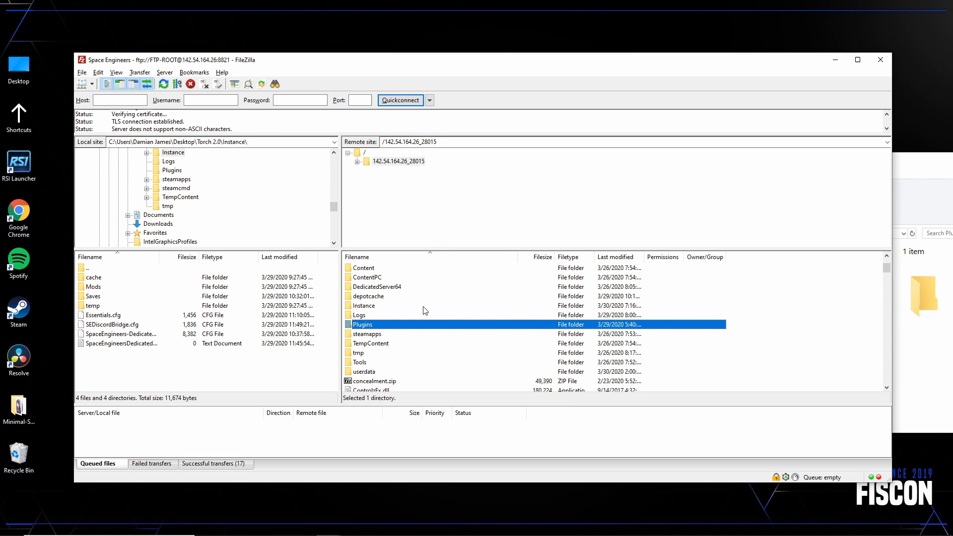
double_click(362, 323)
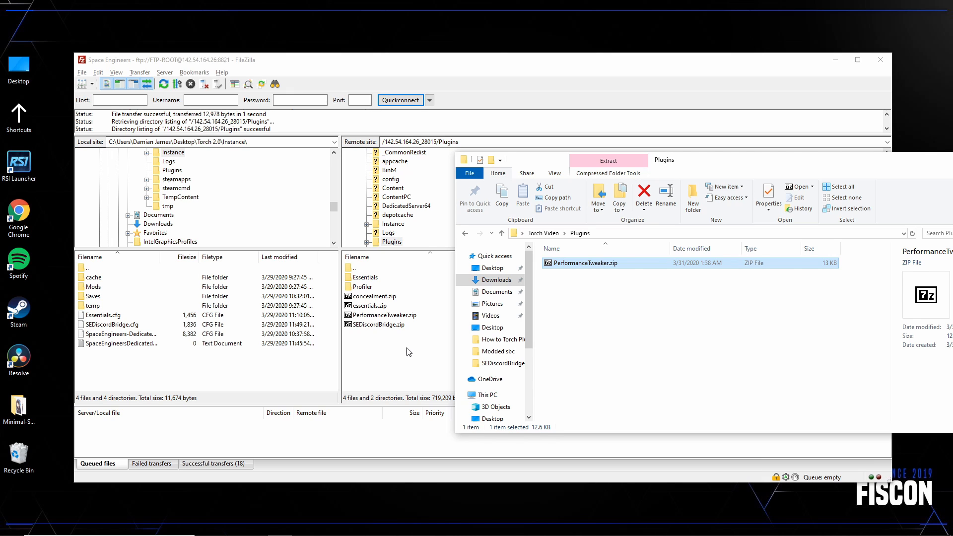
mouse_move(643, 194)
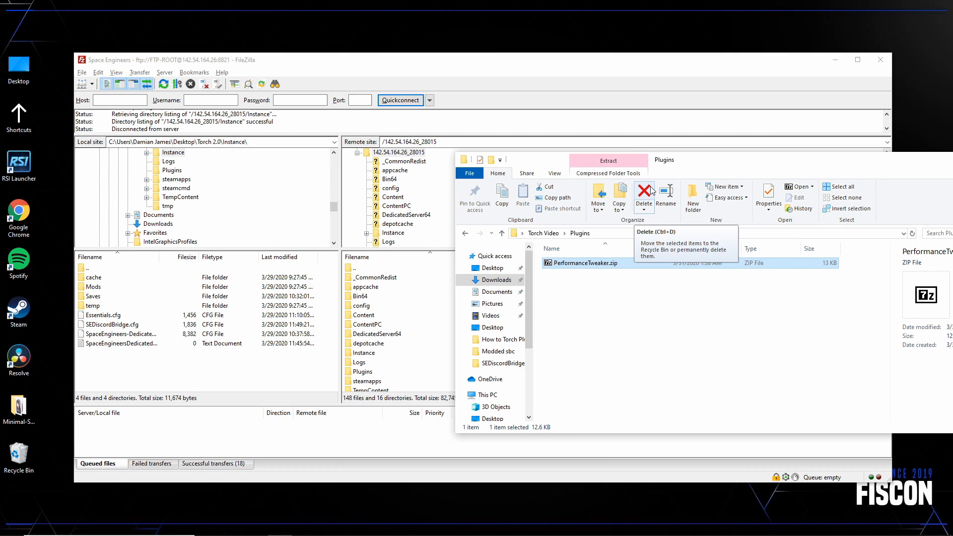
mouse_move(598, 194)
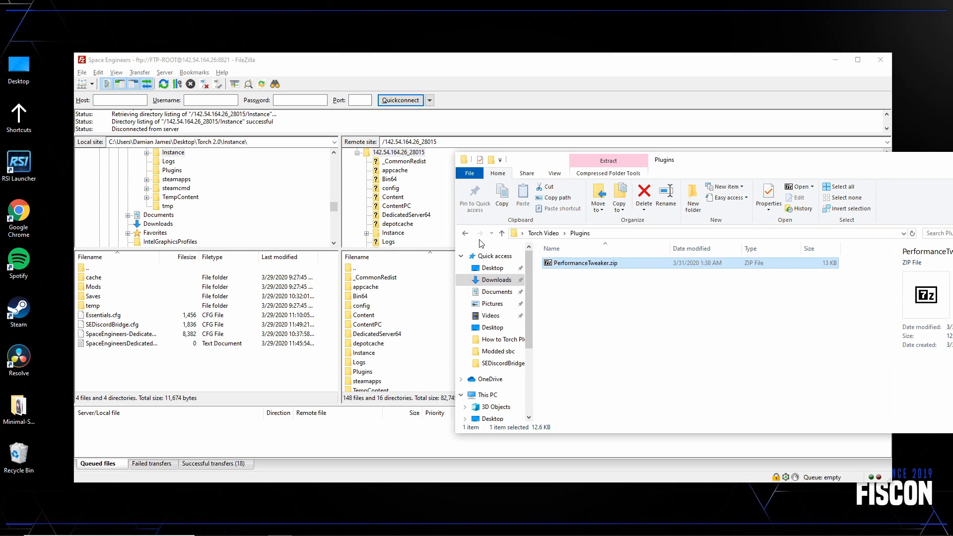
mouse_move(465, 233)
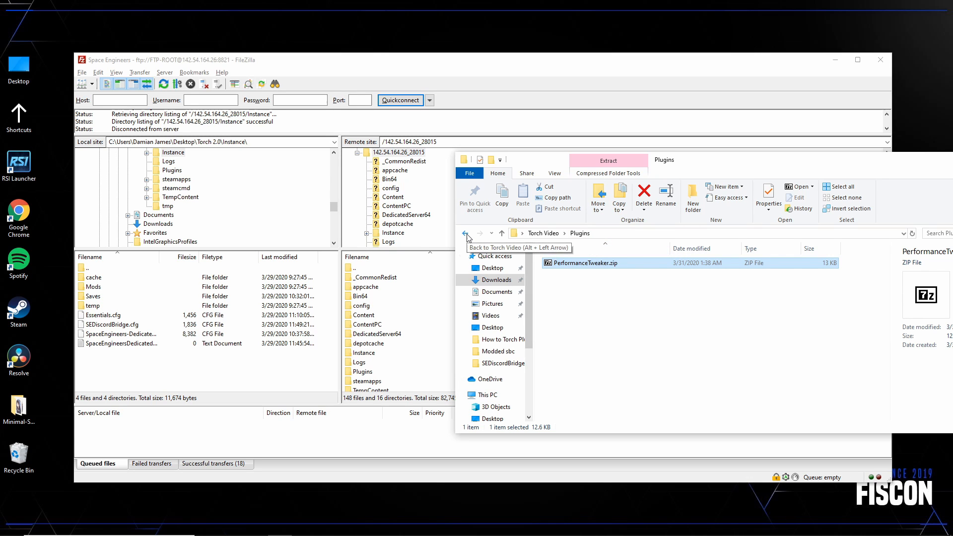
Go back to Torch Video and into its Instance folder holding PerformanceTweaker.cfg.
click(464, 233)
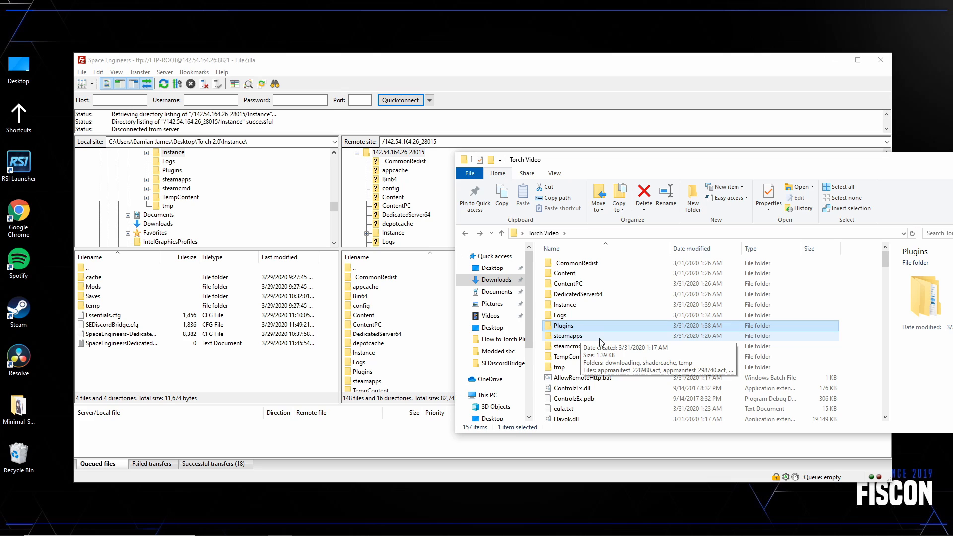
double_click(576, 304)
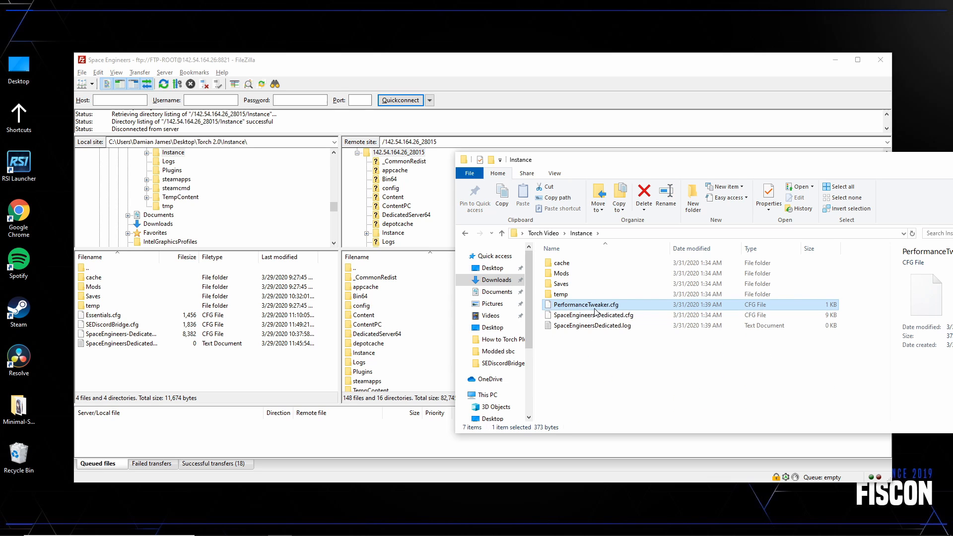
mouse_move(587, 308)
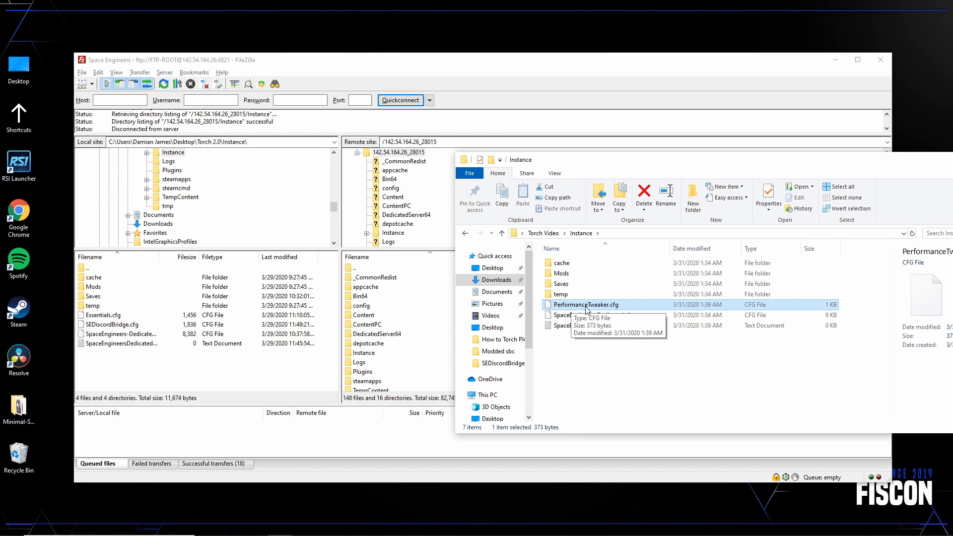
mouse_move(99, 348)
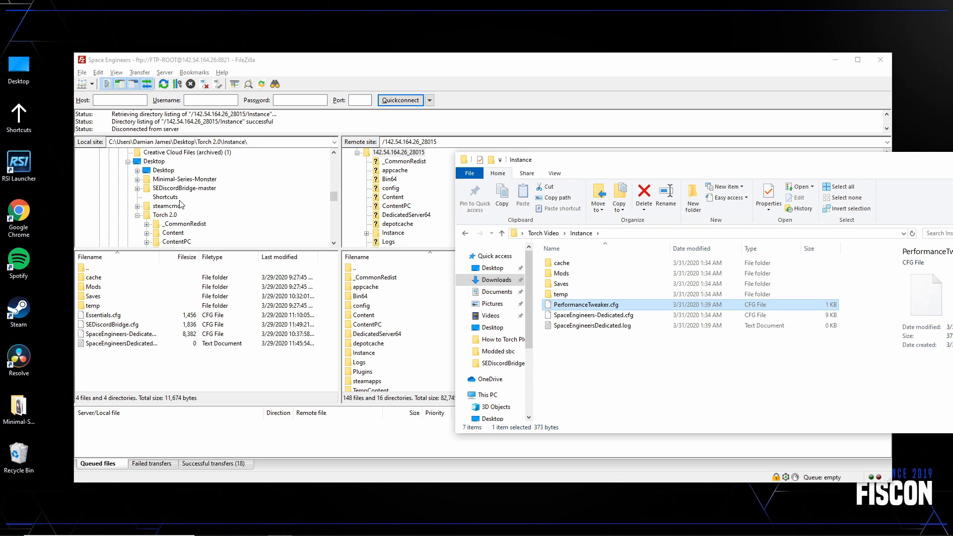
Show the local Desktop > Torch Video > Instance folder in FileZilla's local pane.
click(153, 161)
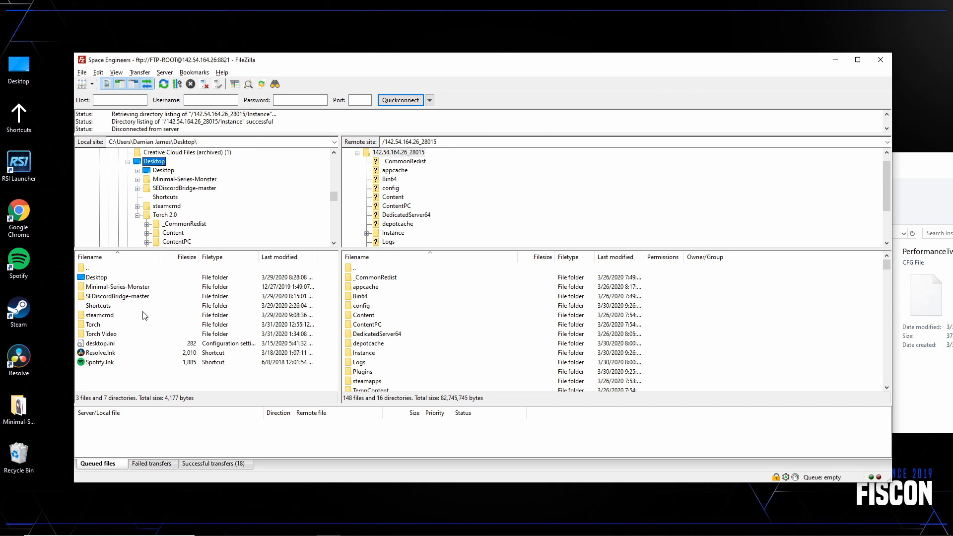
mouse_move(128, 336)
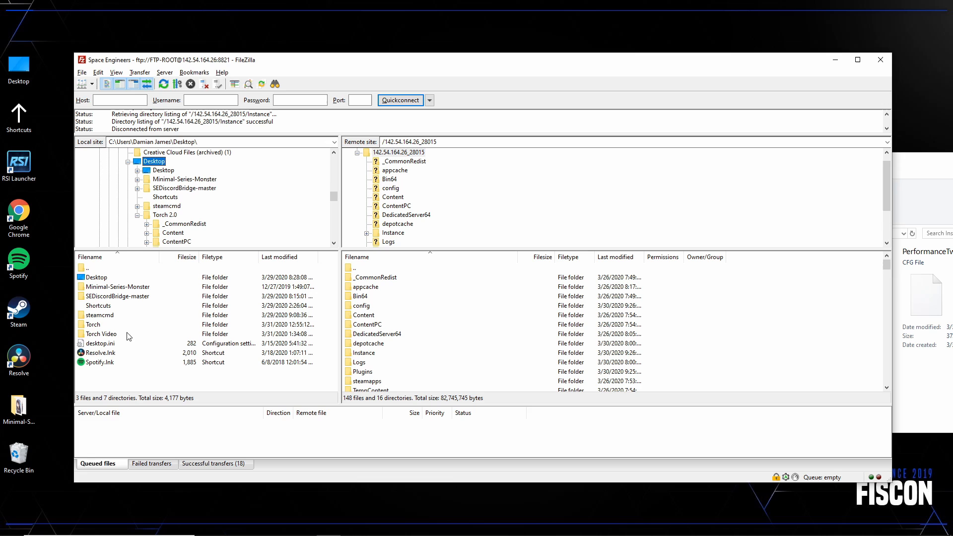
double_click(103, 334)
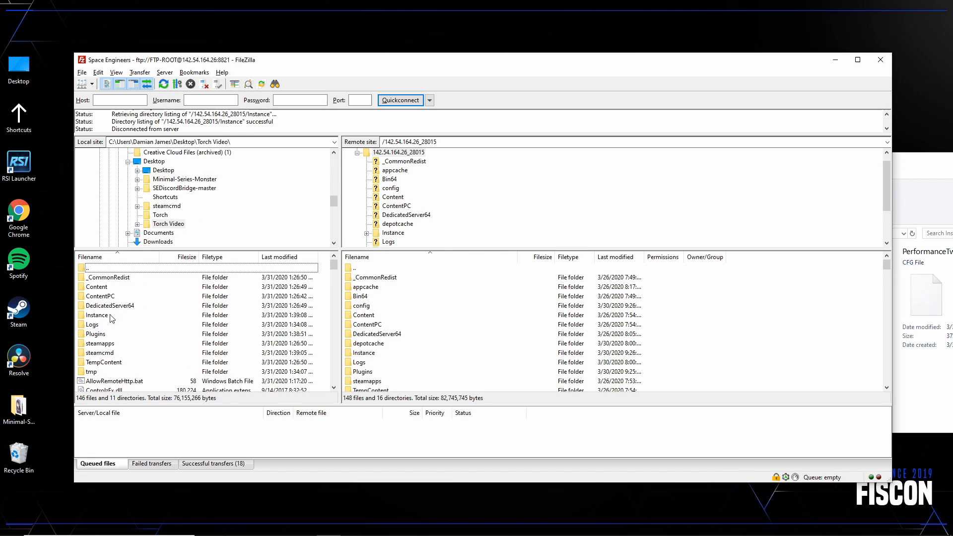
double_click(96, 314)
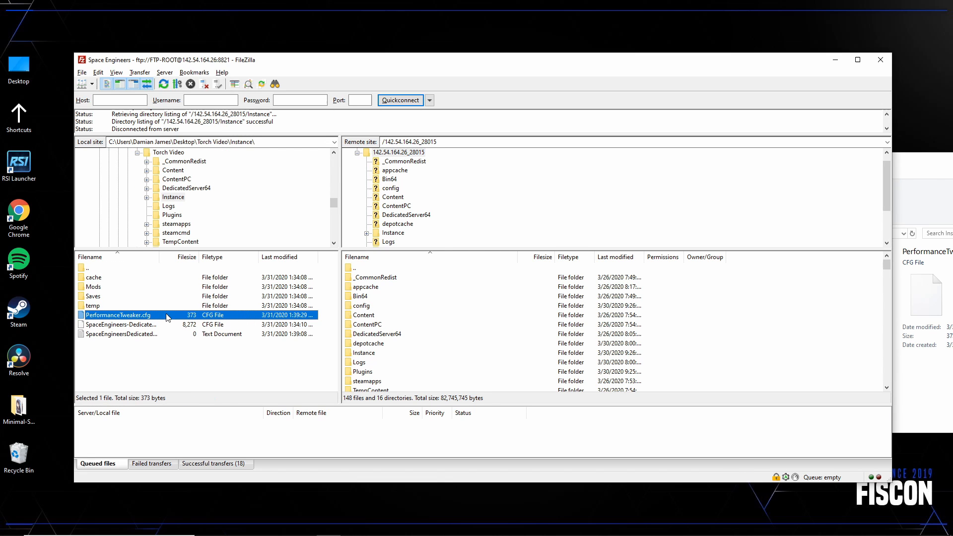
Browse the remote pane to 142.54.164.26_28015 > Instance and select its PerformanceTweaker.cfg.
click(362, 161)
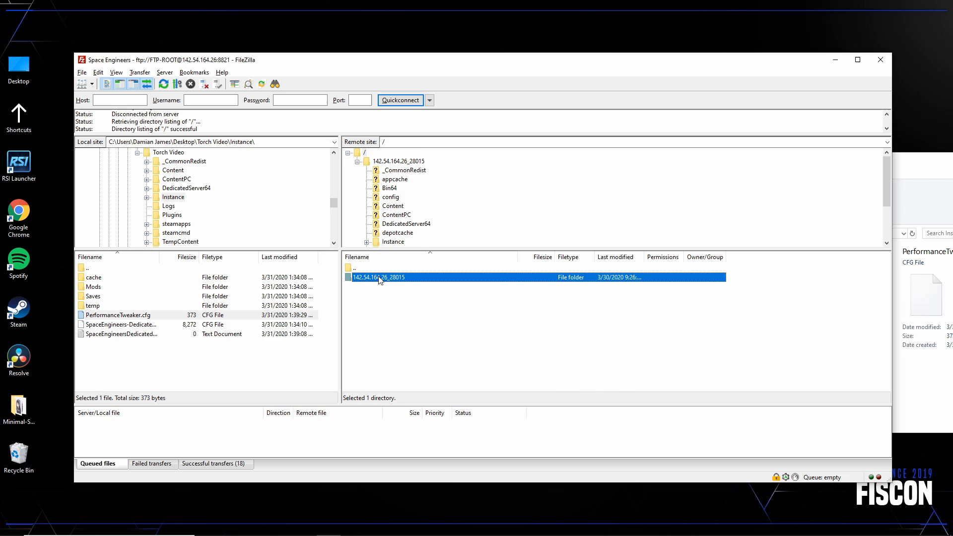
double_click(377, 277)
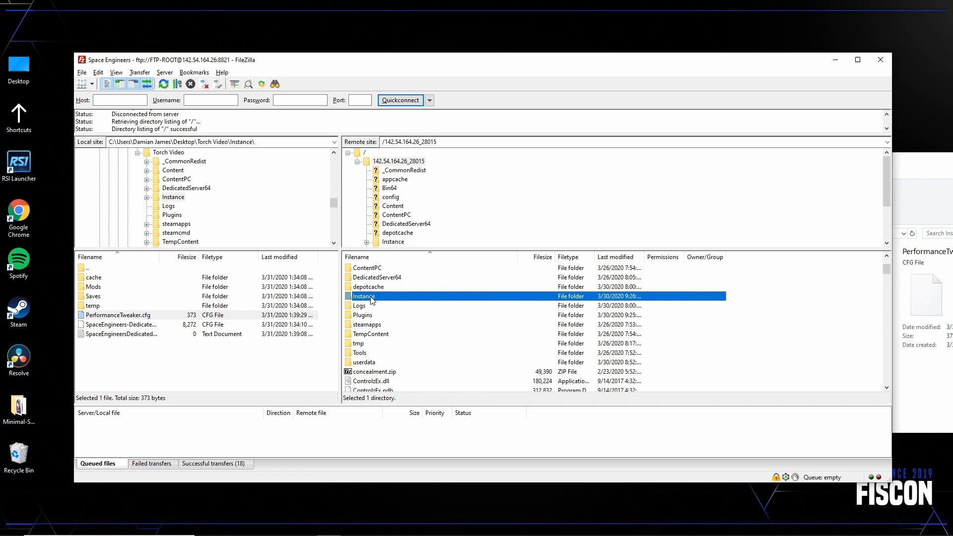
double_click(365, 296)
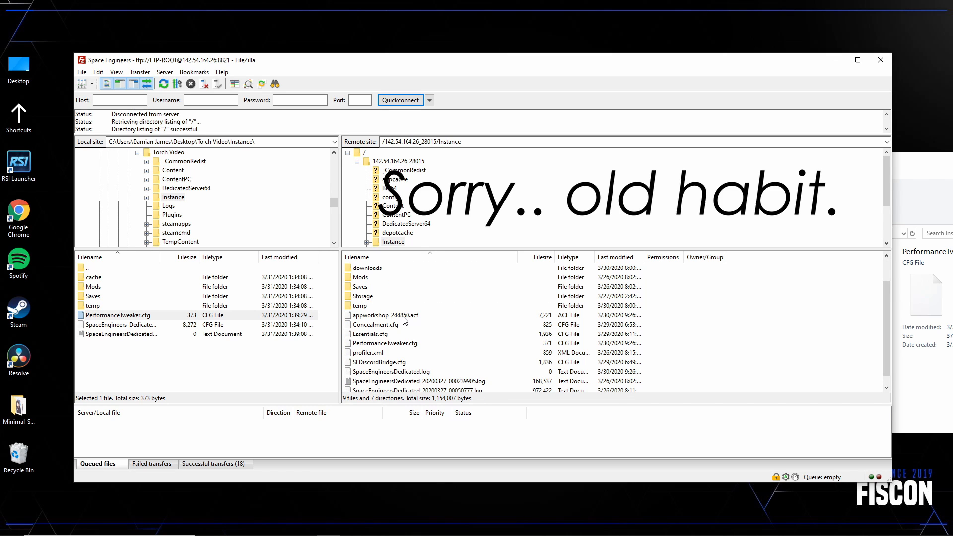
click(385, 343)
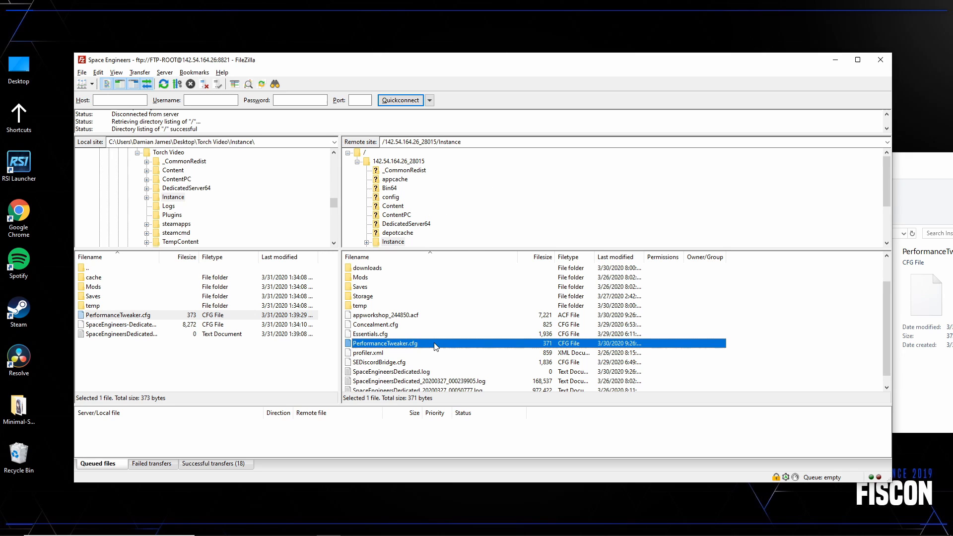
right_click(386, 344)
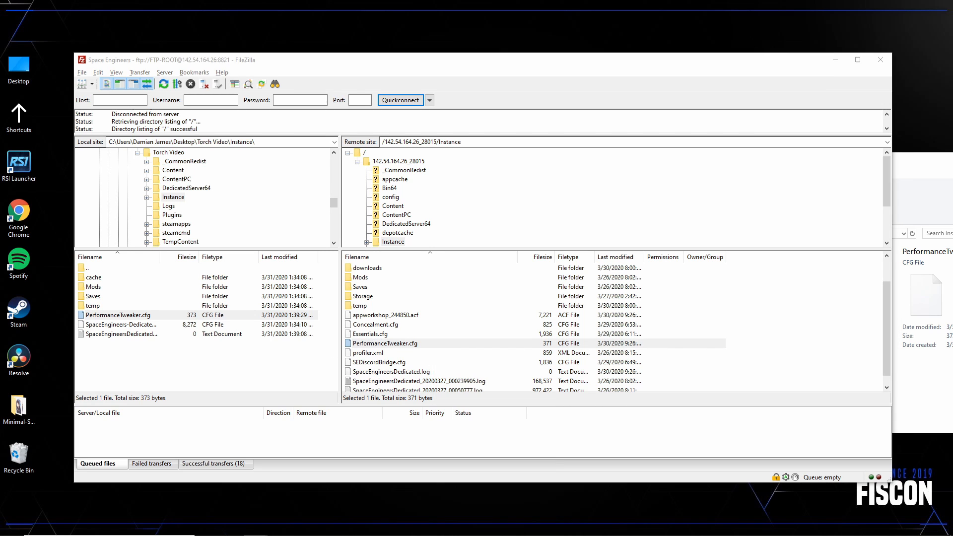
Delete the server's old PerformanceTweaker.cfg and upload the local 373-byte copy in its place.
right_click(384, 344)
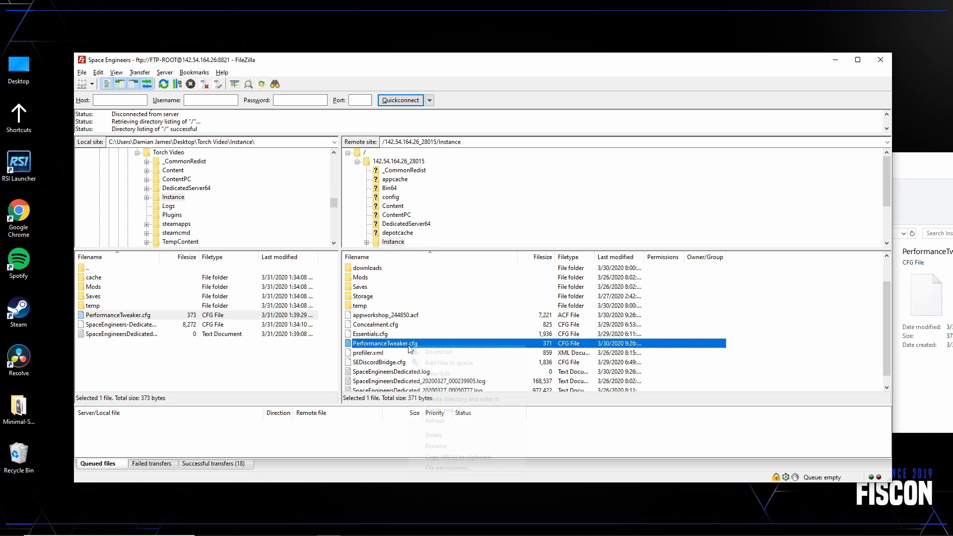
click(434, 435)
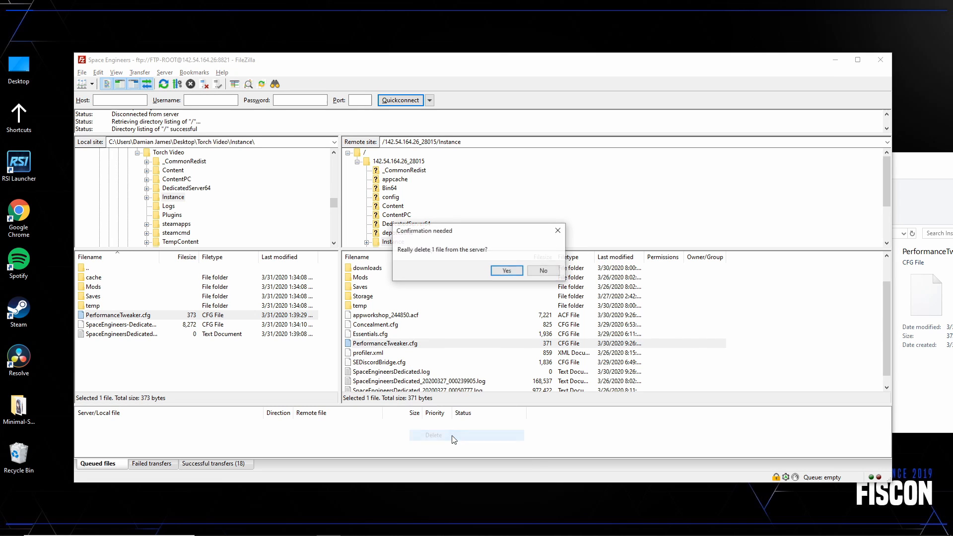
click(506, 270)
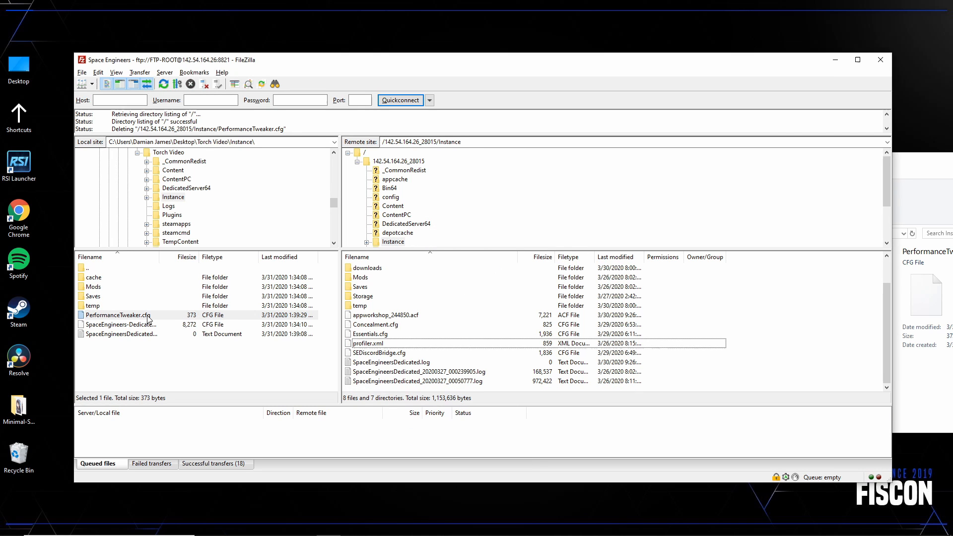
click(115, 314)
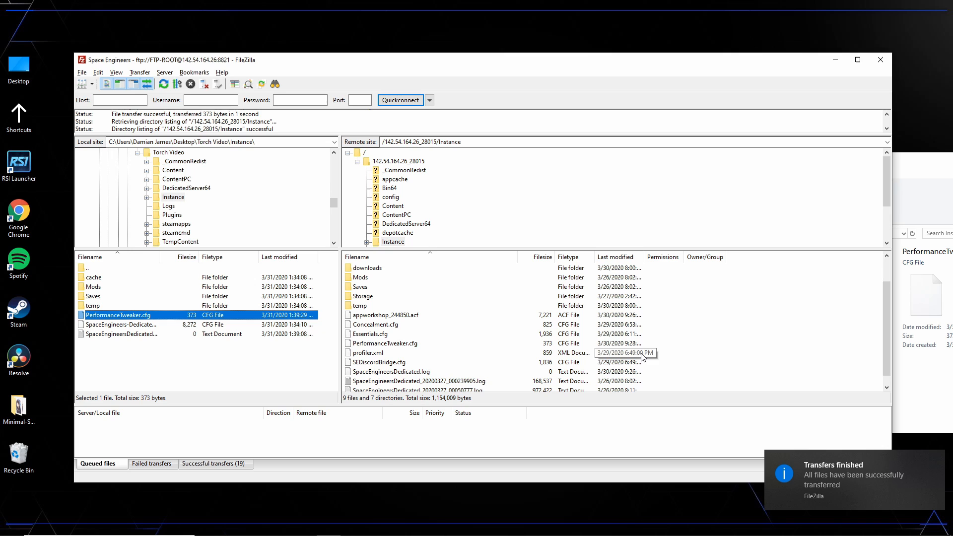
mouse_move(457, 354)
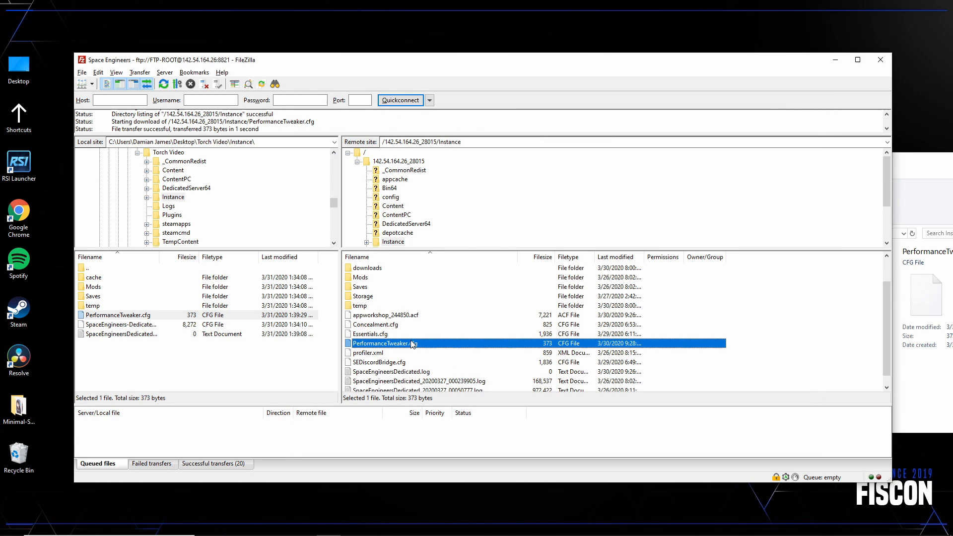
mouse_move(409, 334)
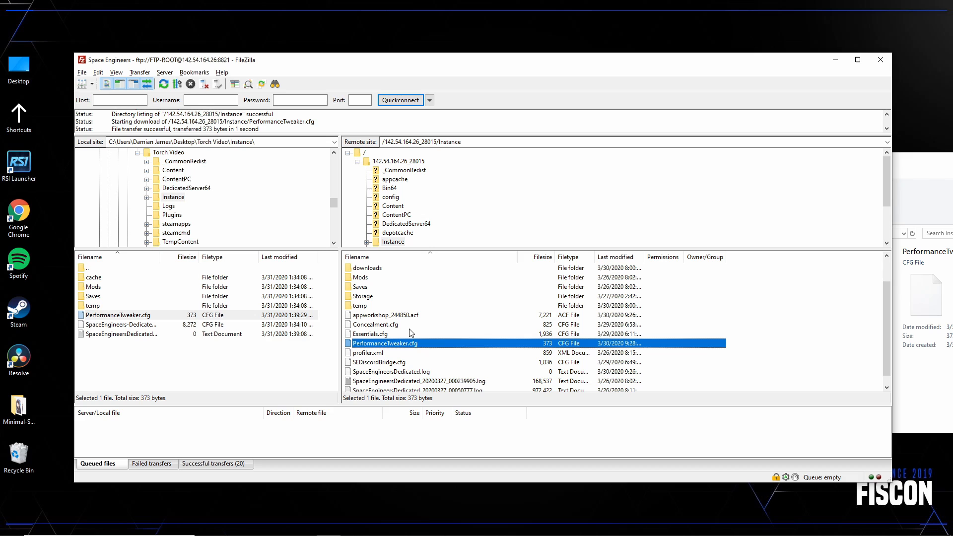